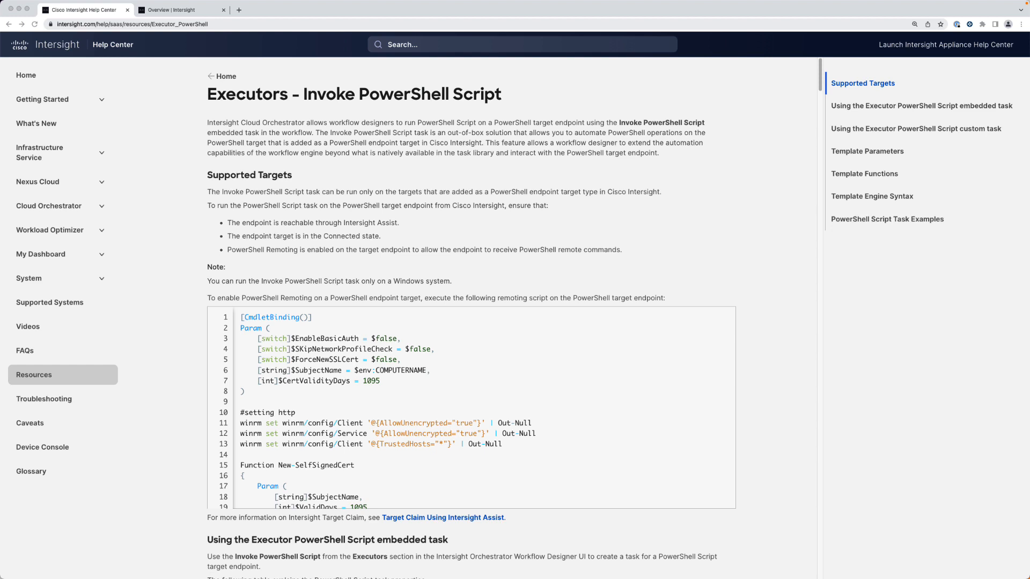
Step: Switch from the Help Center page to the Intersight Infrastructure Service overview dashboard
left_click(182, 9)
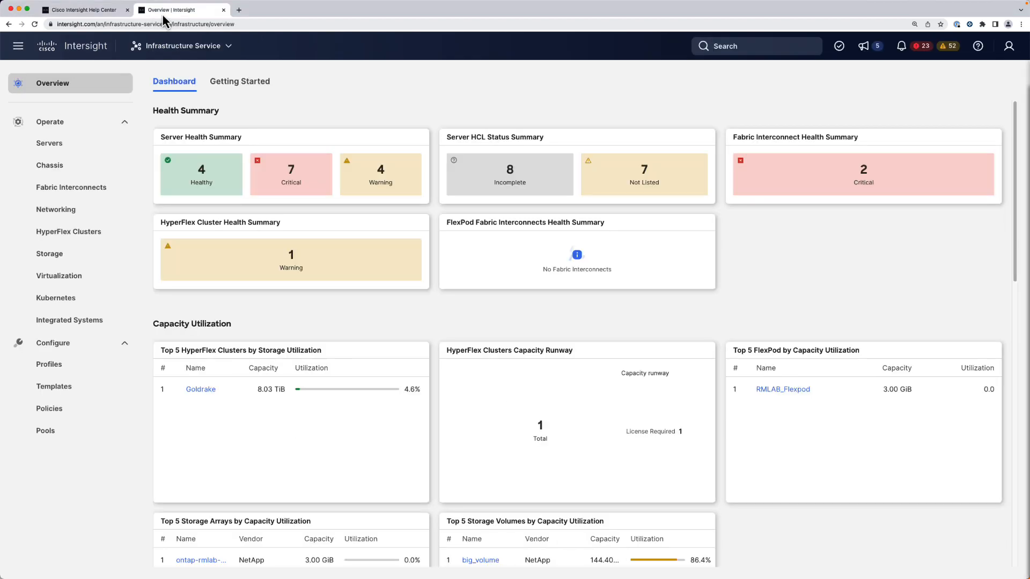
mouse_move(182, 9)
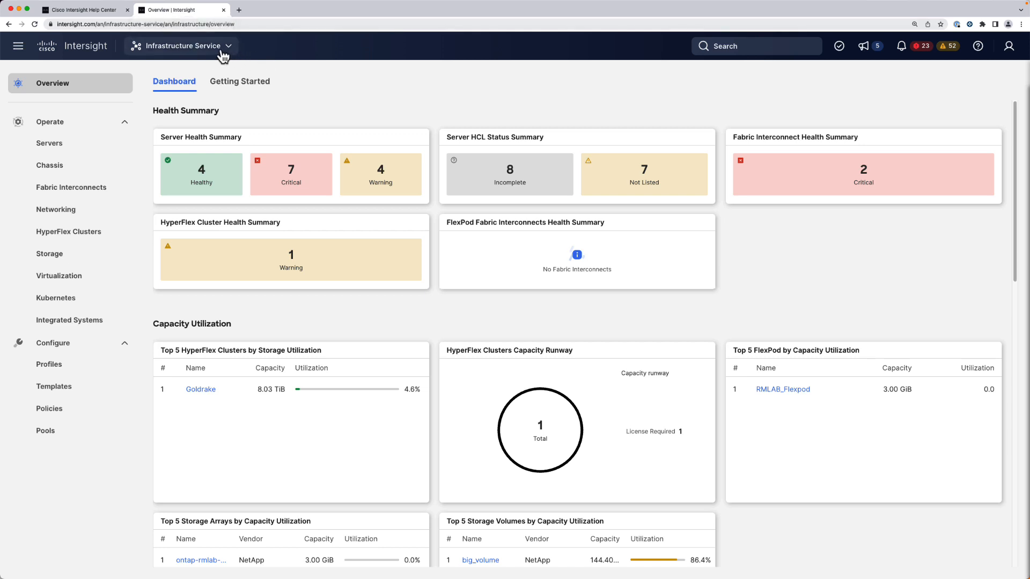
Step: In System, start Claim a New Target and pick PowerShell Endpoint under Orchestrator
left_click(179, 228)
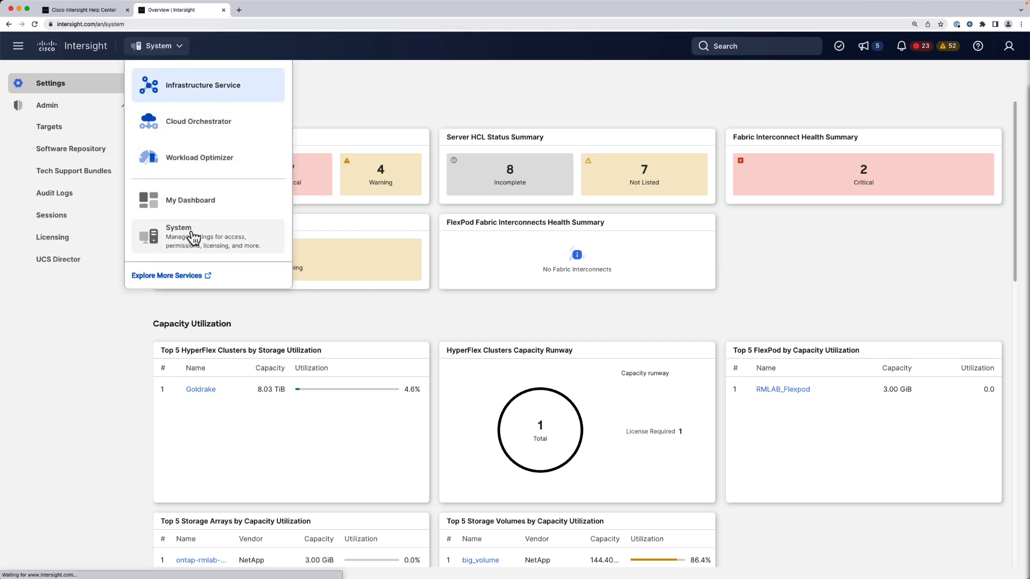
left_click(49, 127)
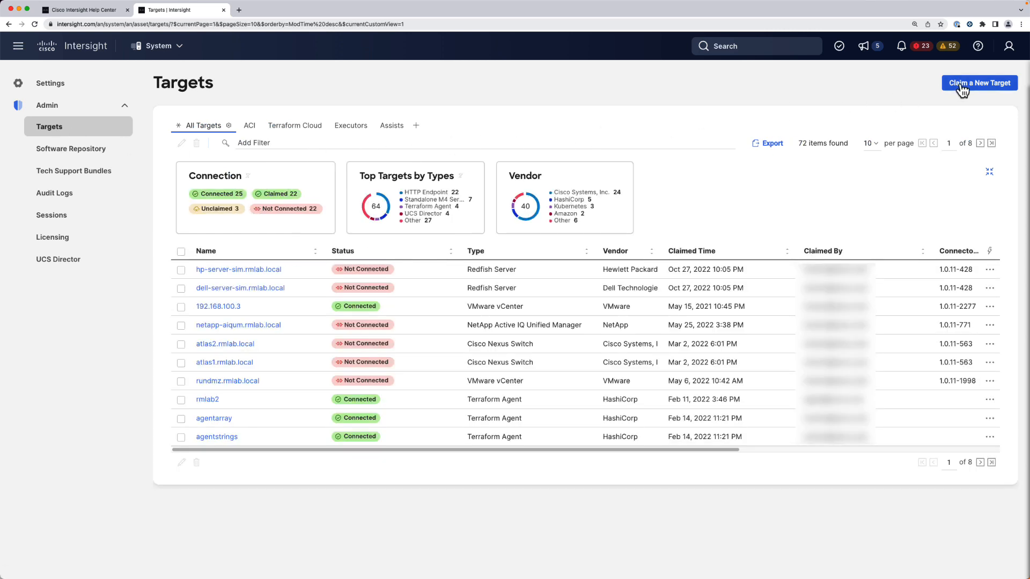
left_click(978, 83)
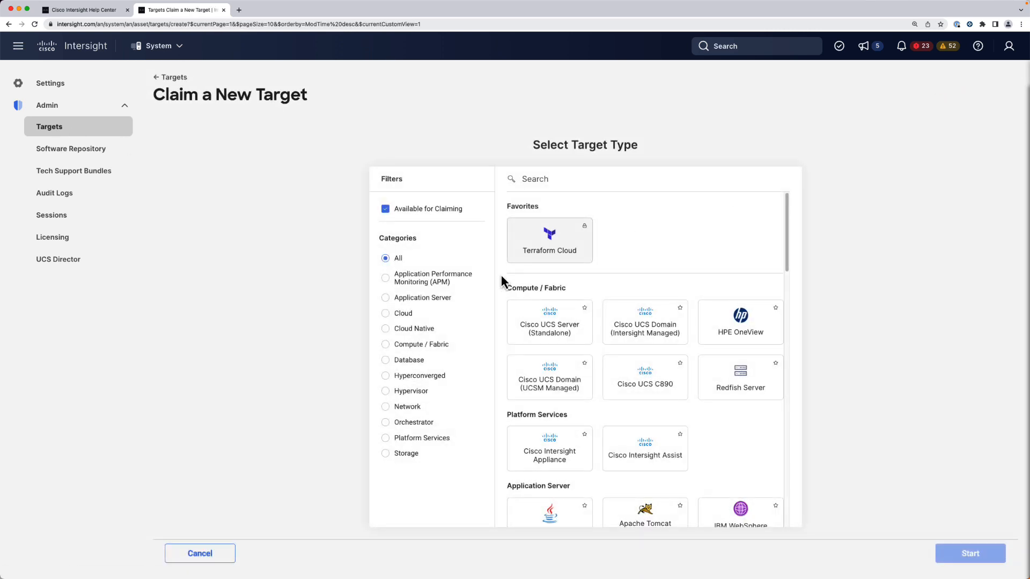
left_click(386, 421)
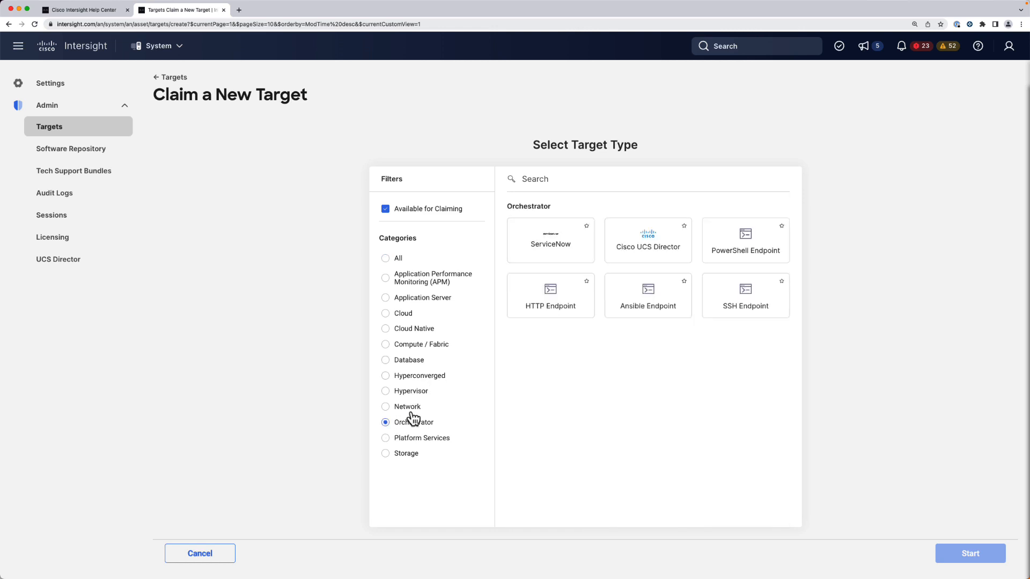
left_click(745, 240)
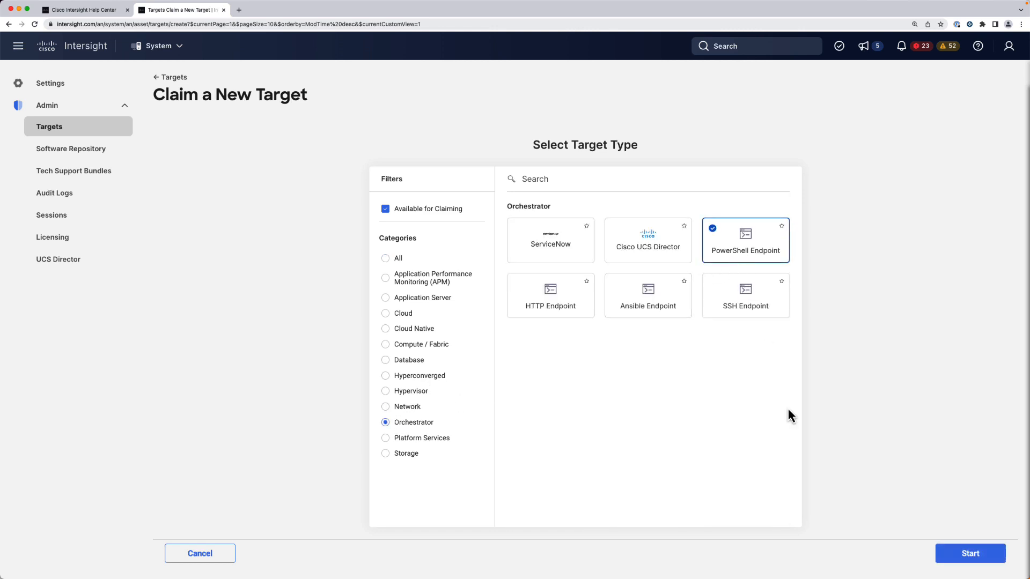
Step: Claim 'Windows Server Demo' at 192.168.100.63 through assist intersightassist.rmlab.local
left_click(969, 553)
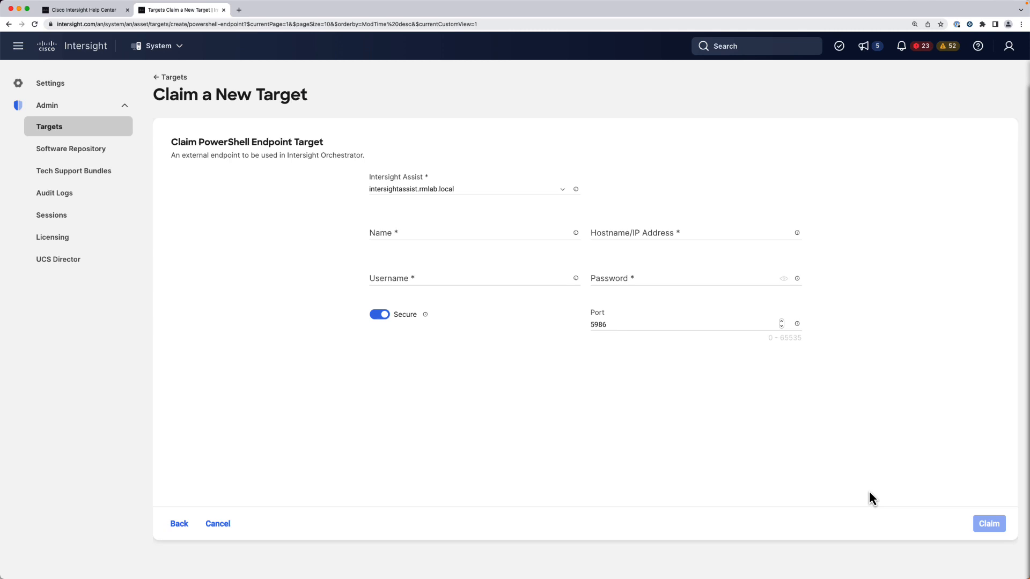
left_click(467, 189)
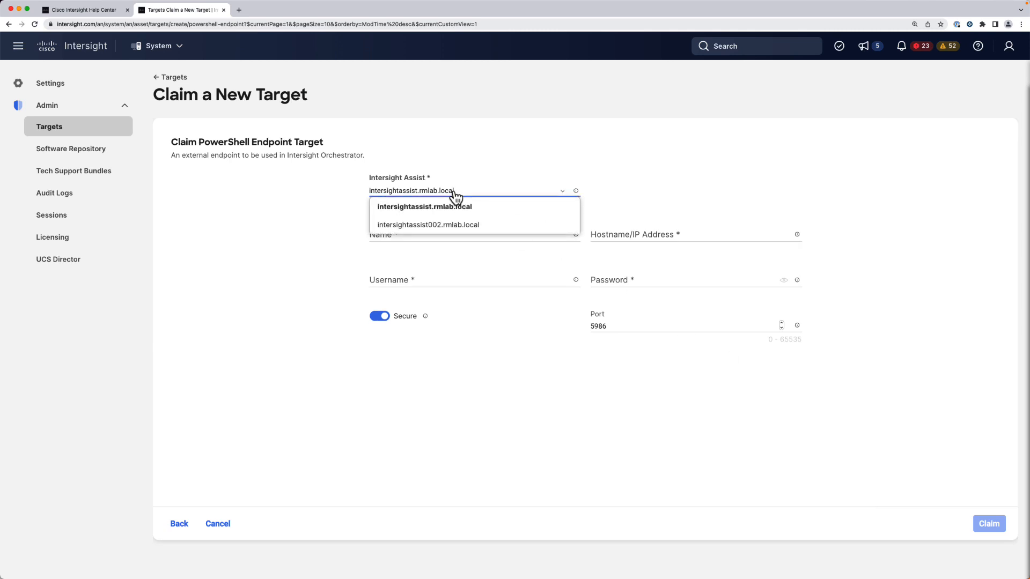
left_click(424, 206)
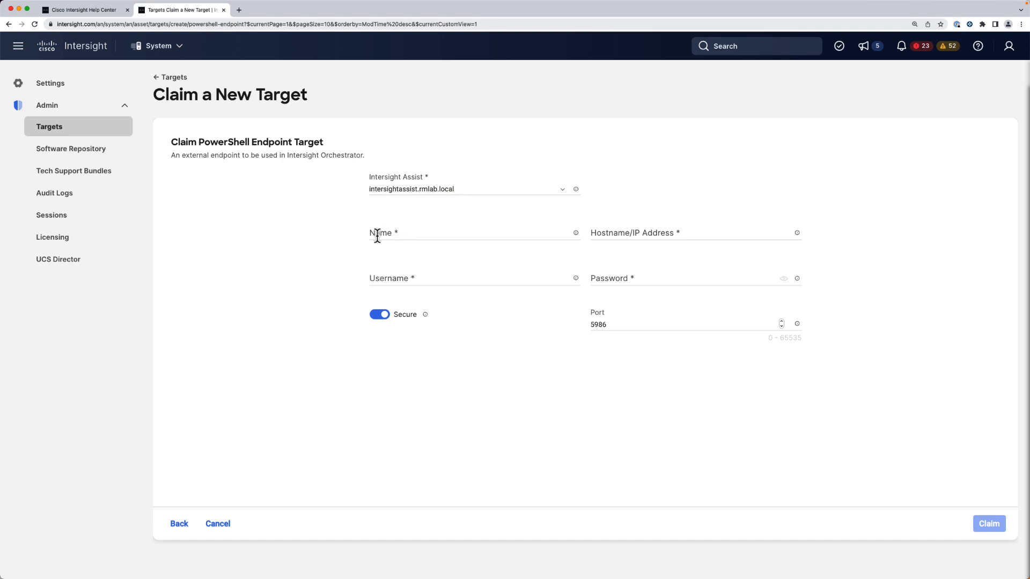
type("Widnow")
type("192.168.100.63")
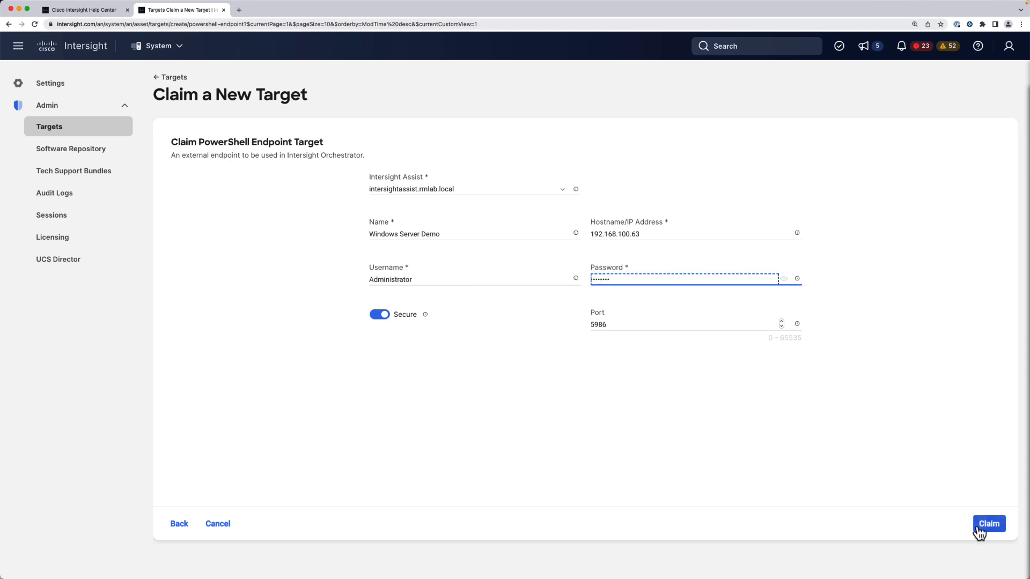
left_click(988, 524)
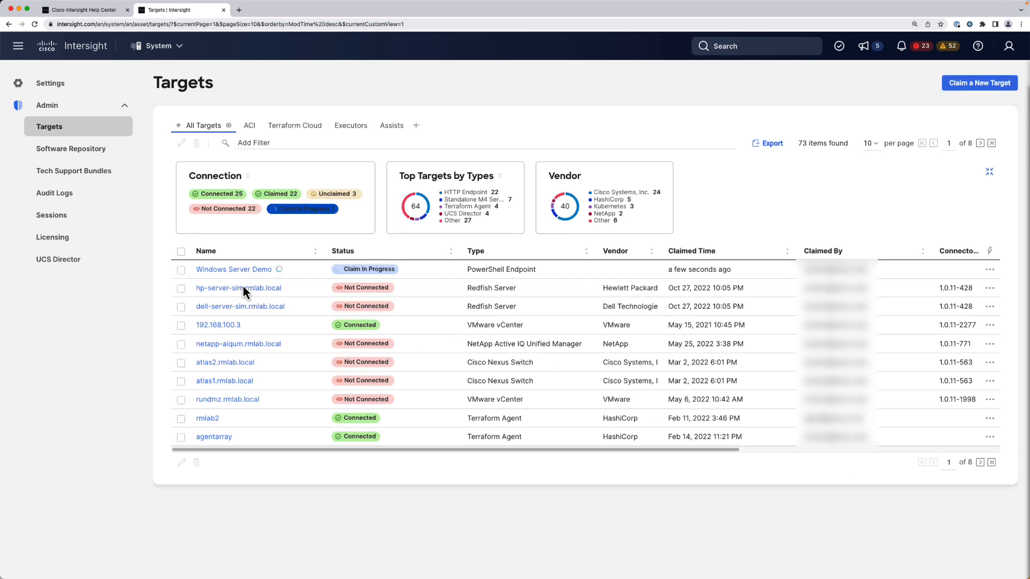
Step: Confirm Windows Server Demo is Connected, then go to Cloud Orchestrator workflows
left_click(232, 269)
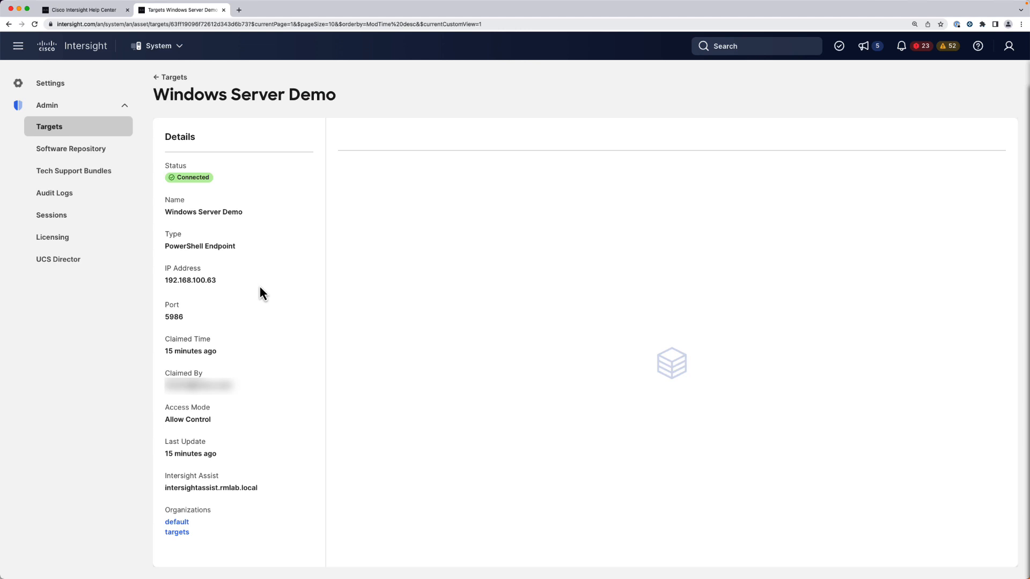
left_click(158, 46)
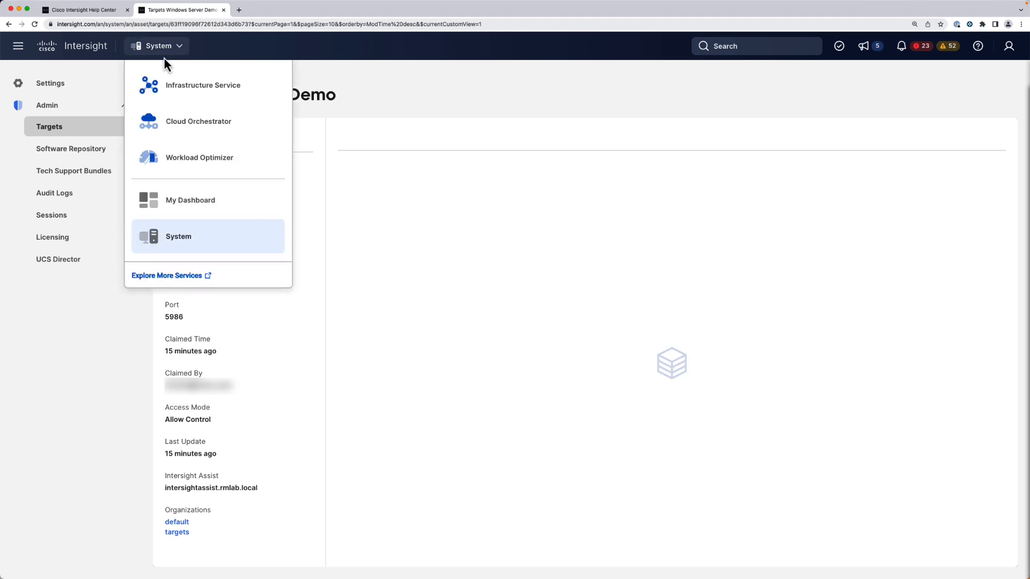
left_click(198, 122)
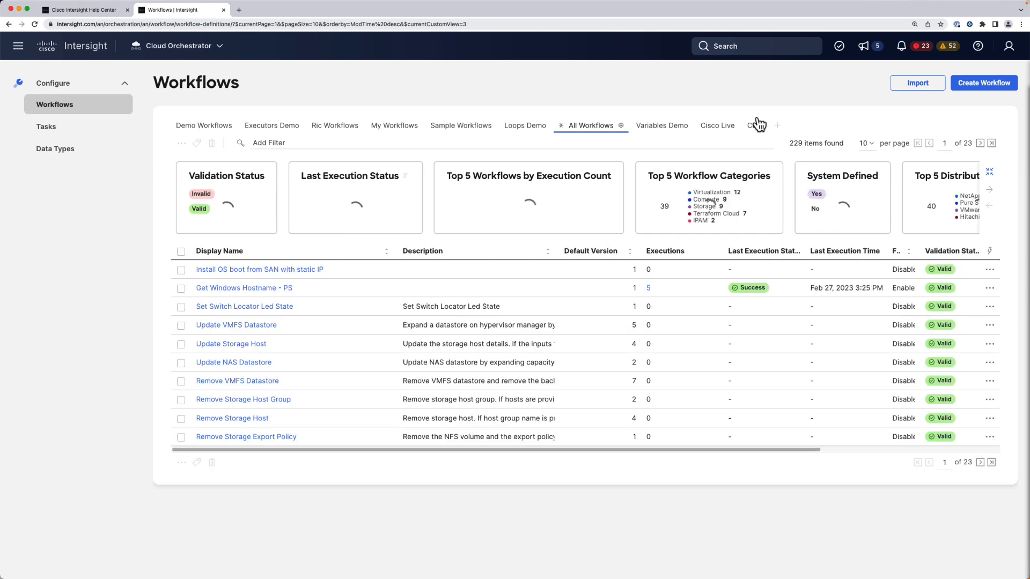
Step: Create workflow 'Hostname Set on Windows' (reference HostnameSetonWindows) with debug logs enabled
left_click(984, 83)
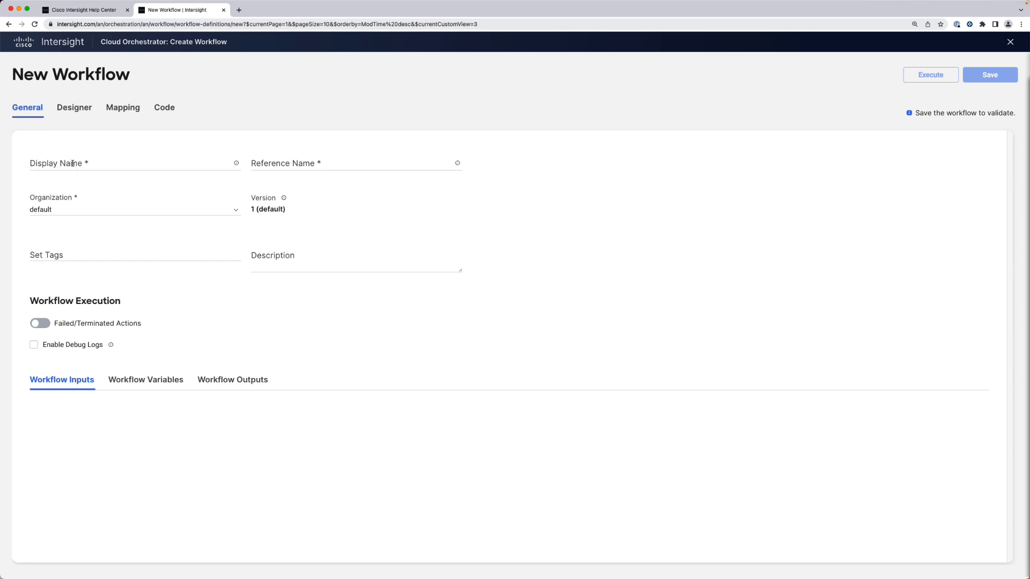
type("HostnameSet")
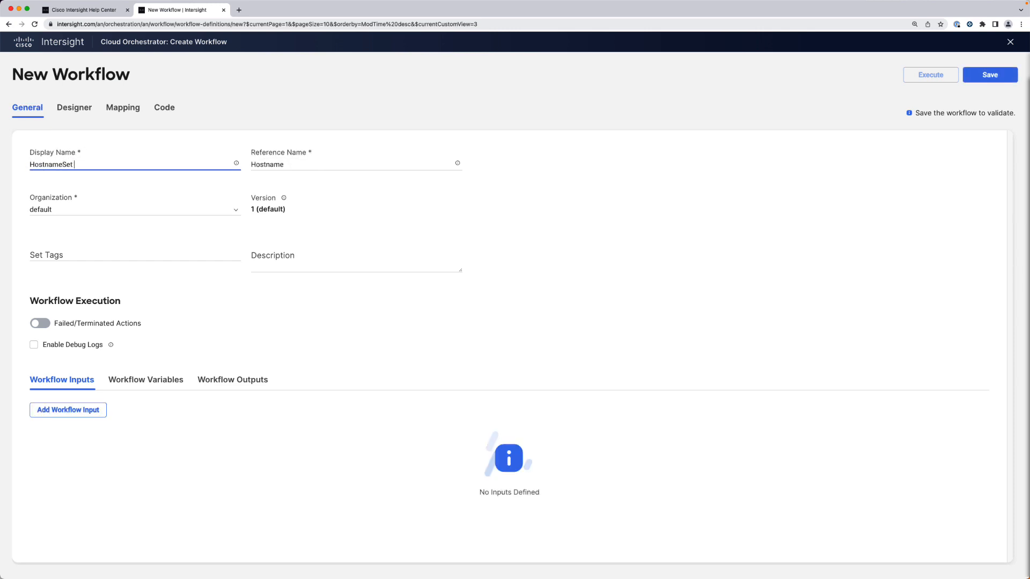
type("Hostname Set on Windows")
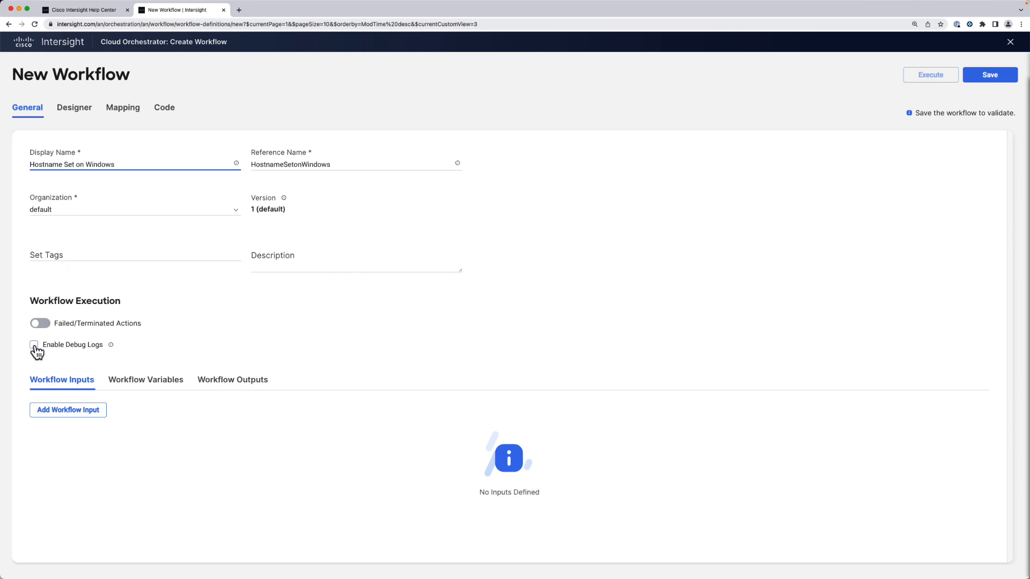
left_click(34, 345)
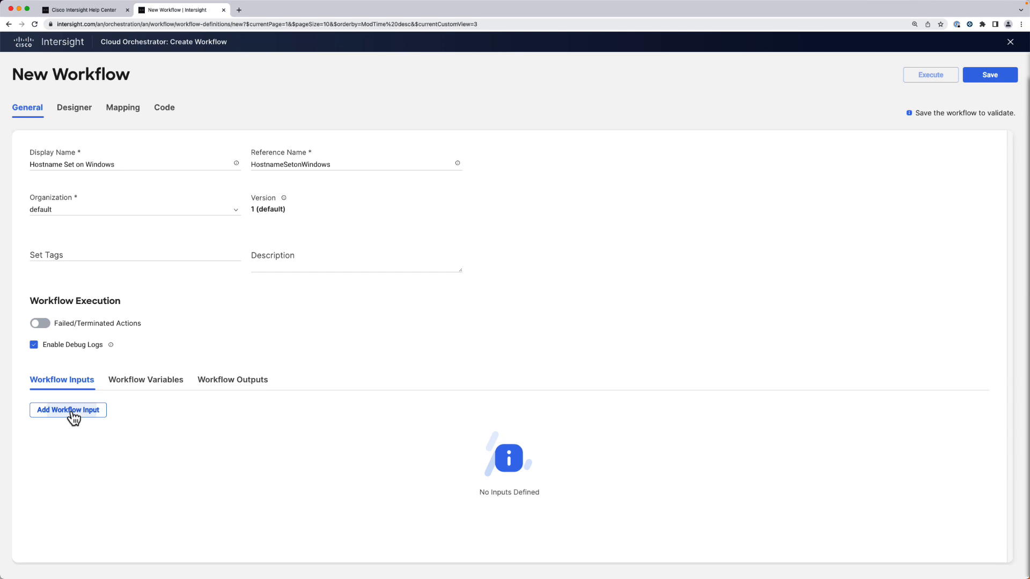
Step: Add a required workflow input 'Hostname' restricted by the regex ^win-
left_click(68, 410)
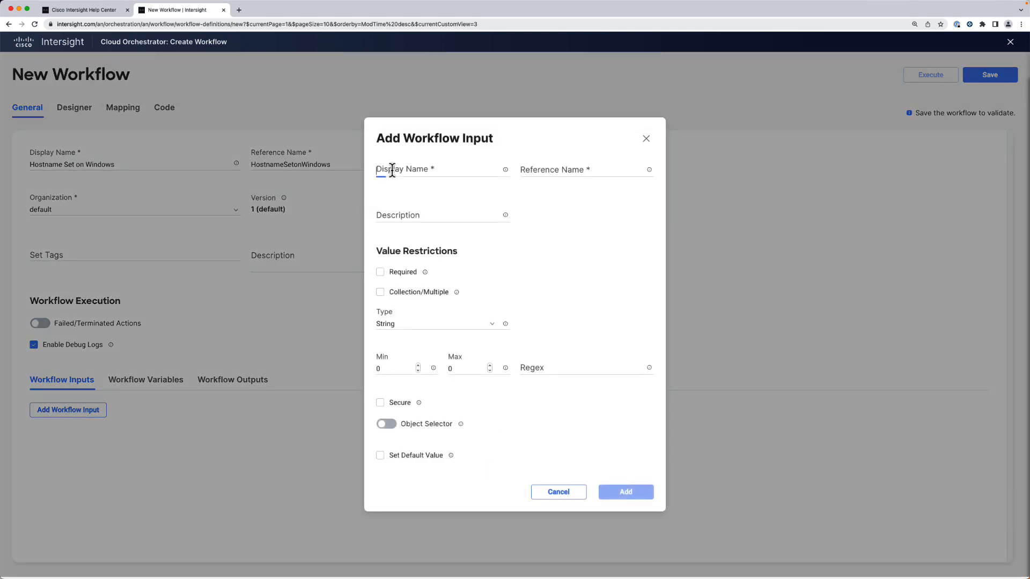
type("H")
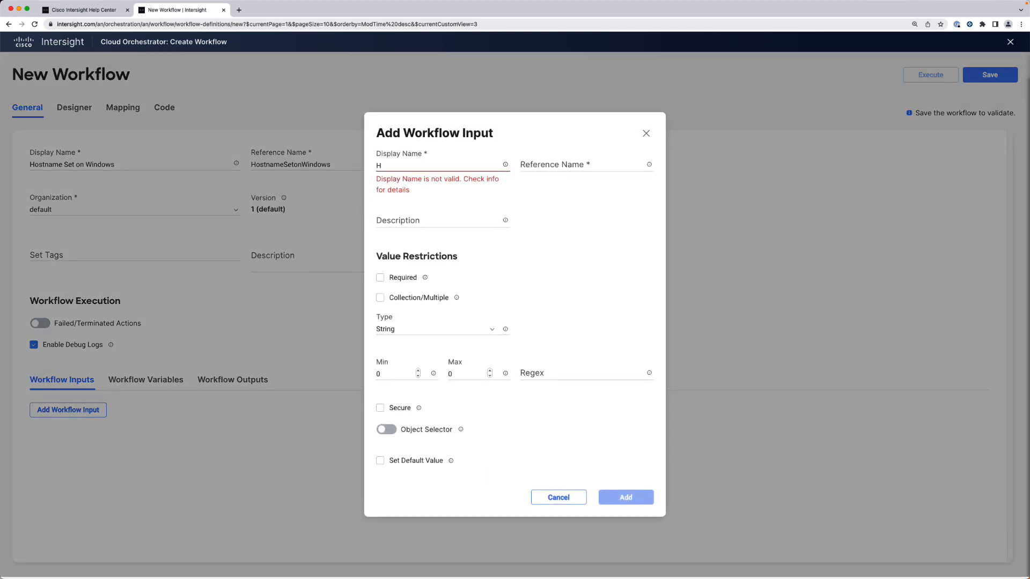
type("ostname")
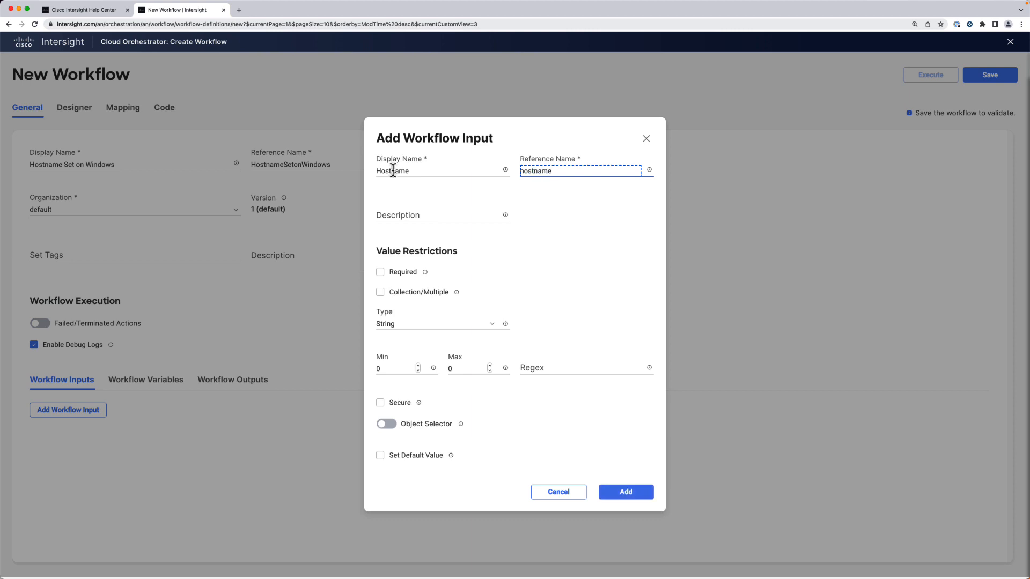
left_click(380, 272)
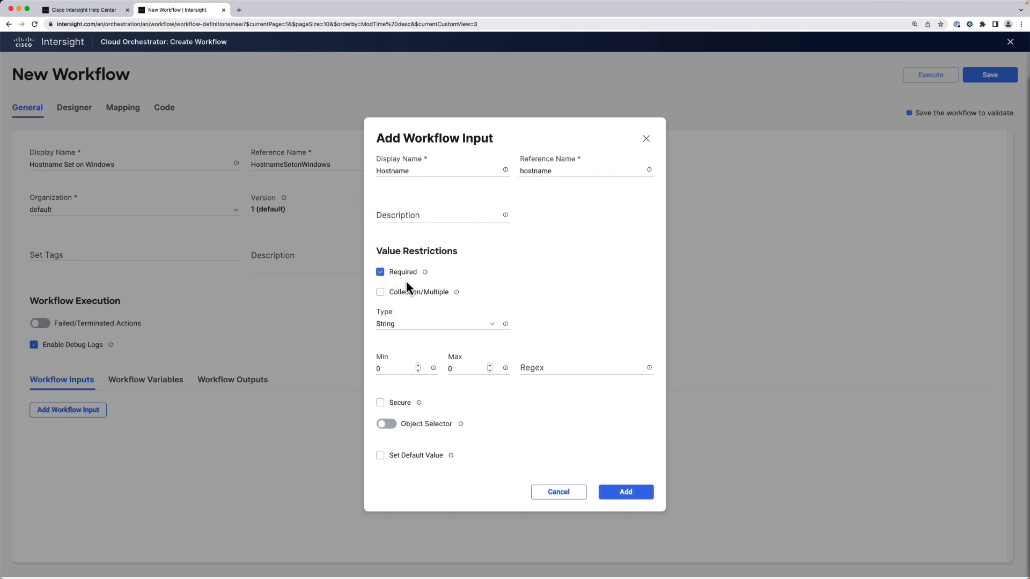
left_click(584, 368)
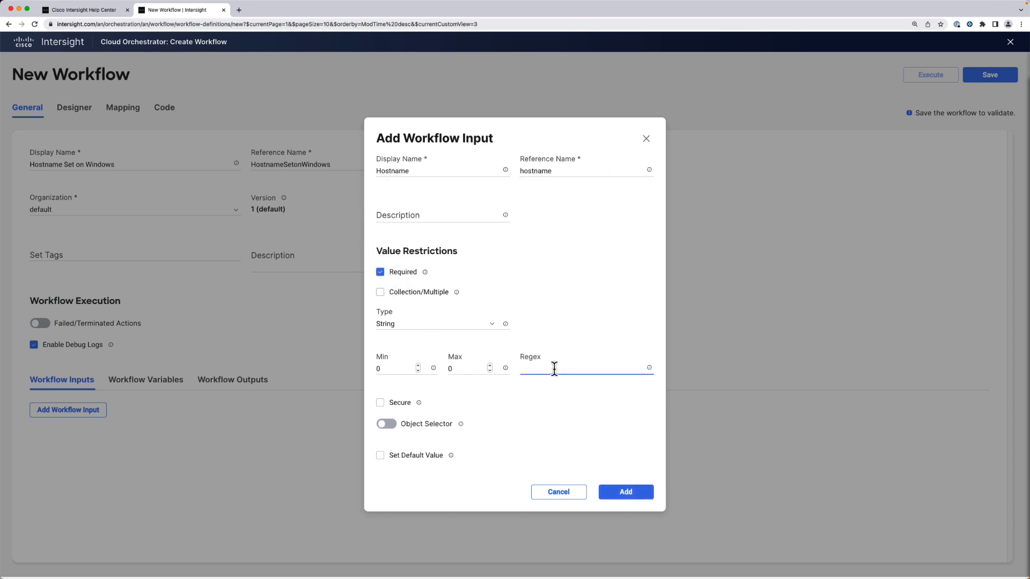
type("^win")
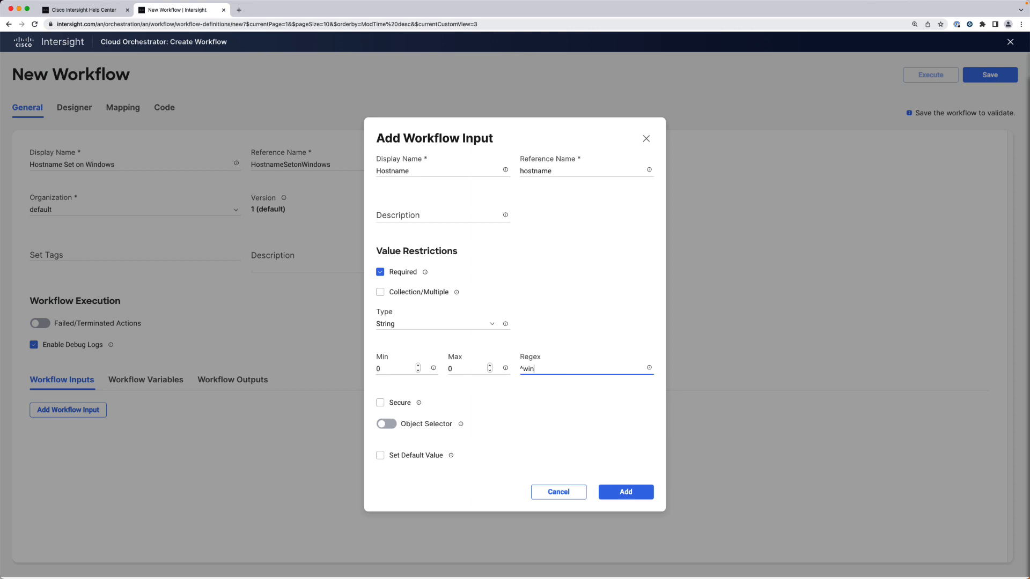
type("-")
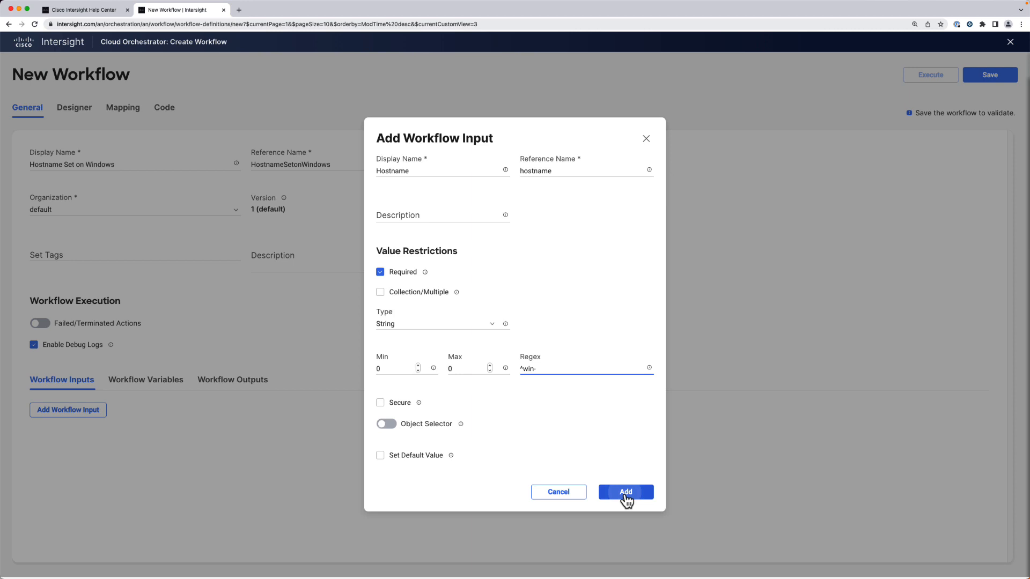
left_click(624, 492)
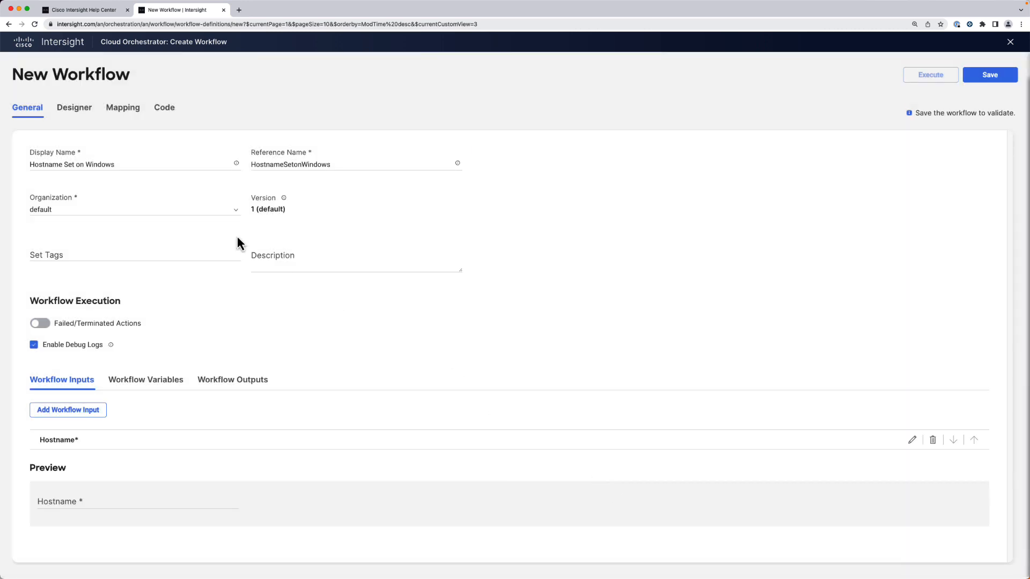
Step: Drop an Invoke PowerShell Script task into the designer and name it 'Set Hostname'
left_click(73, 108)
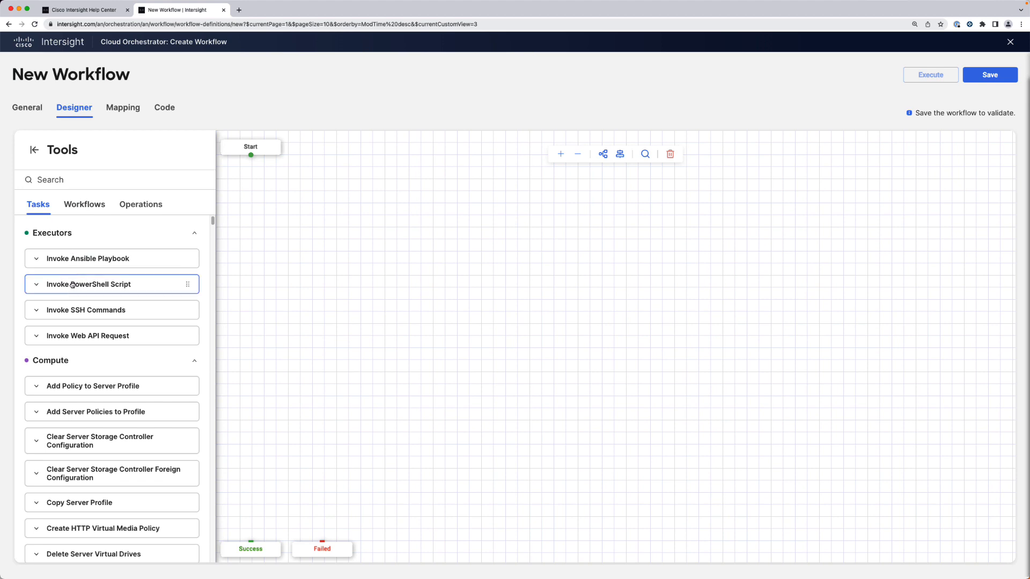
left_click_drag(88, 284, 283, 187)
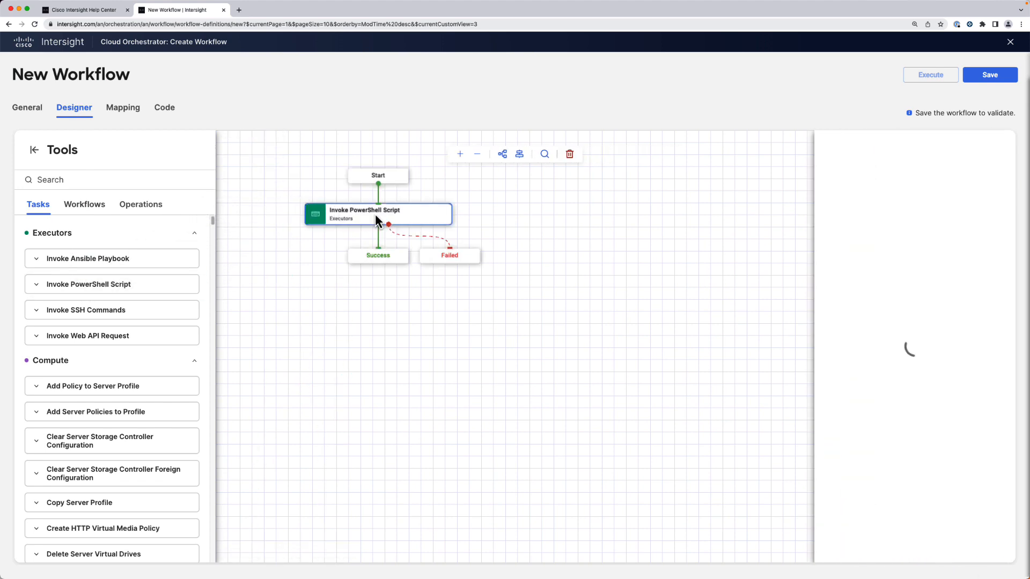
left_click(378, 214)
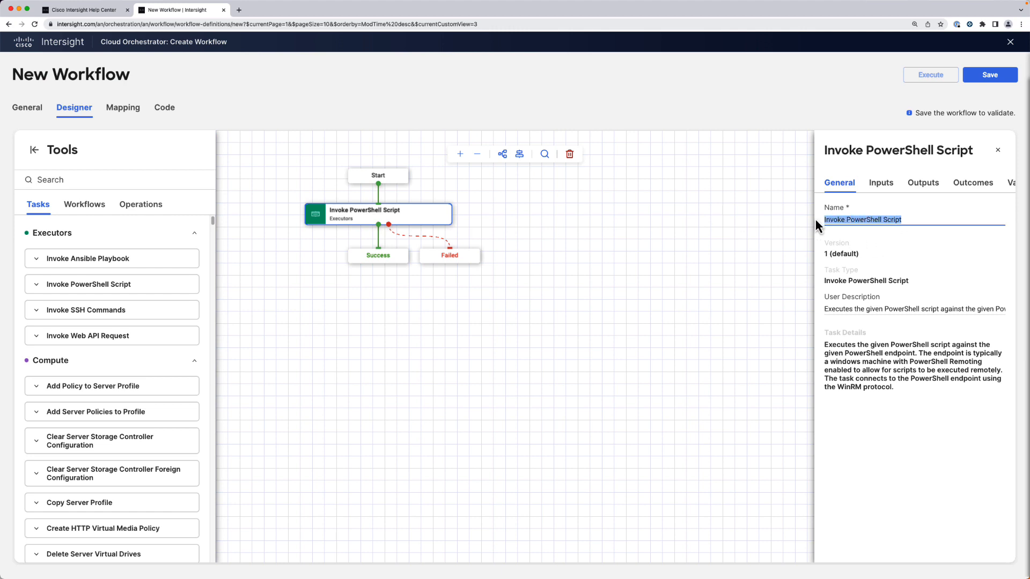
type("Set")
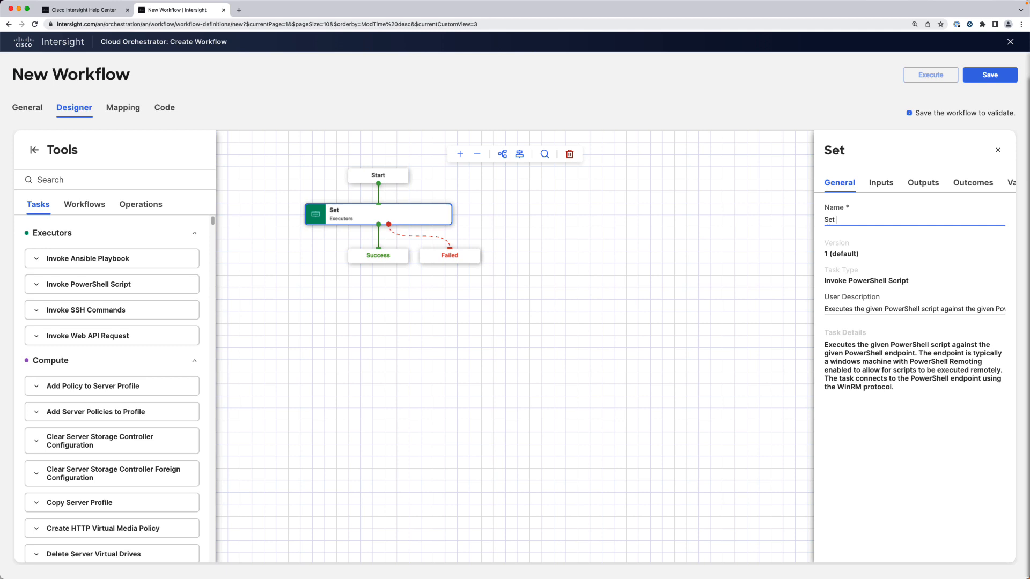
type("Hostname")
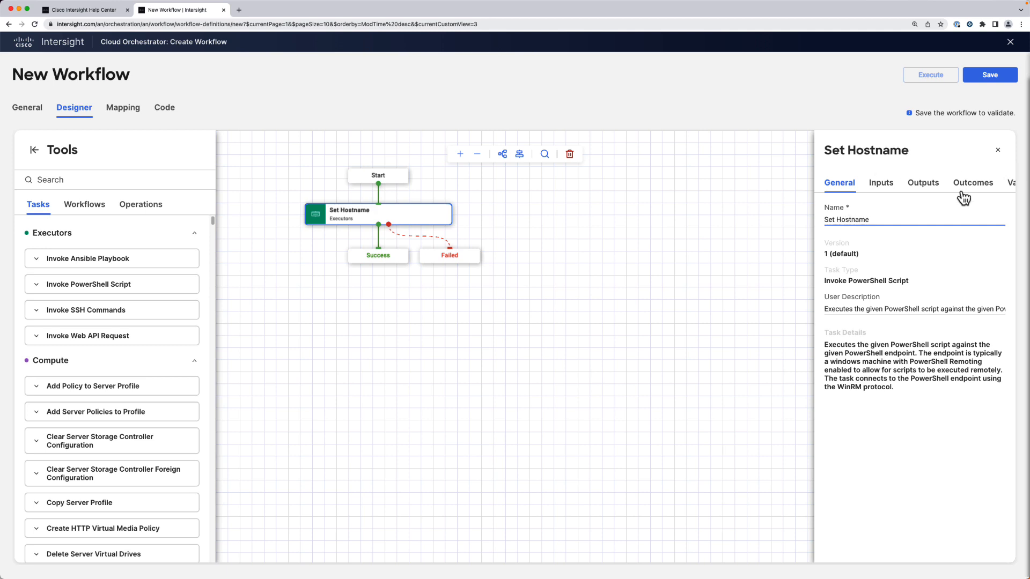
left_click(881, 182)
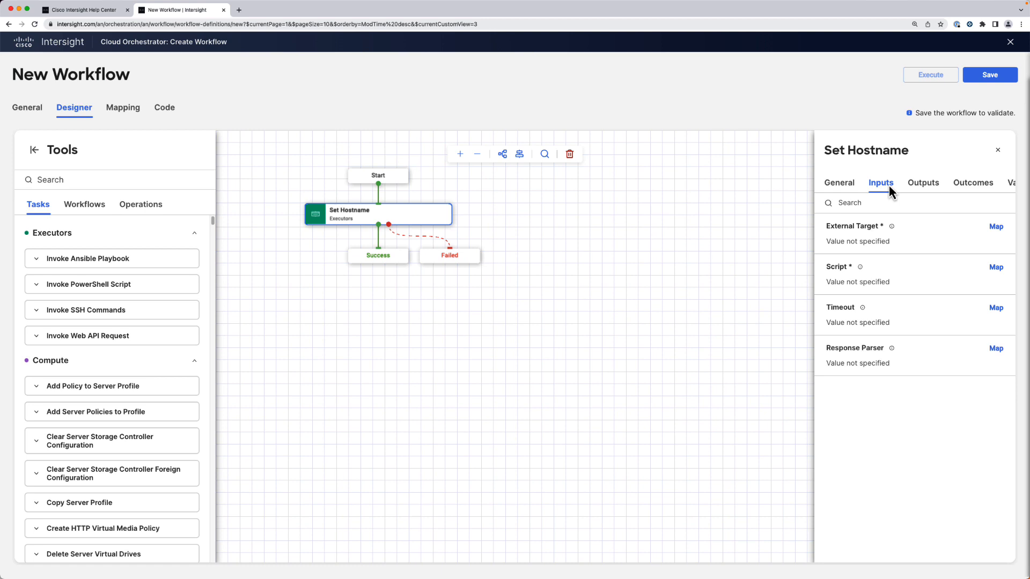
mouse_move(965, 226)
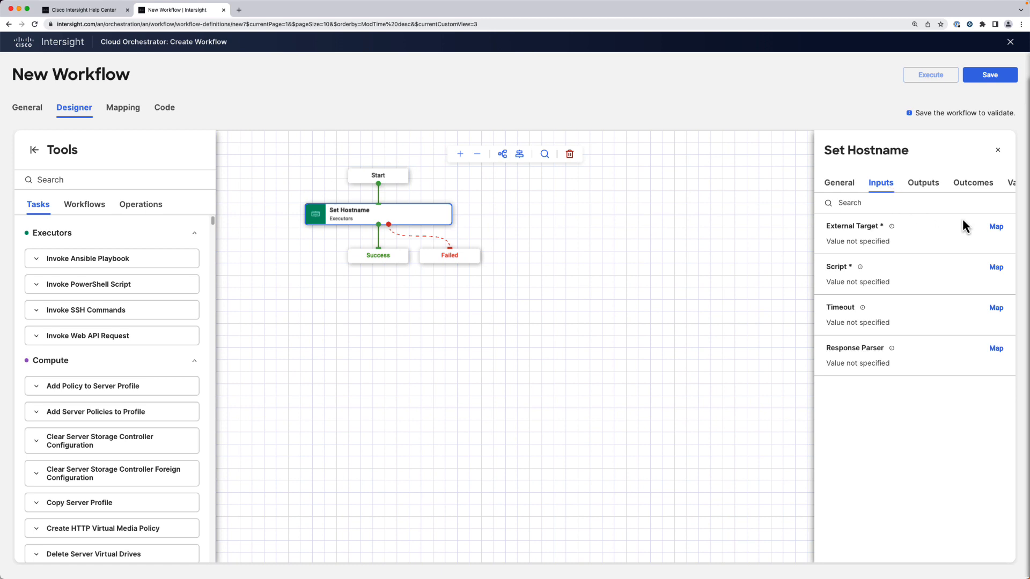
Step: Map the task's External Target input to the Windows Server Demo endpoint
left_click(996, 226)
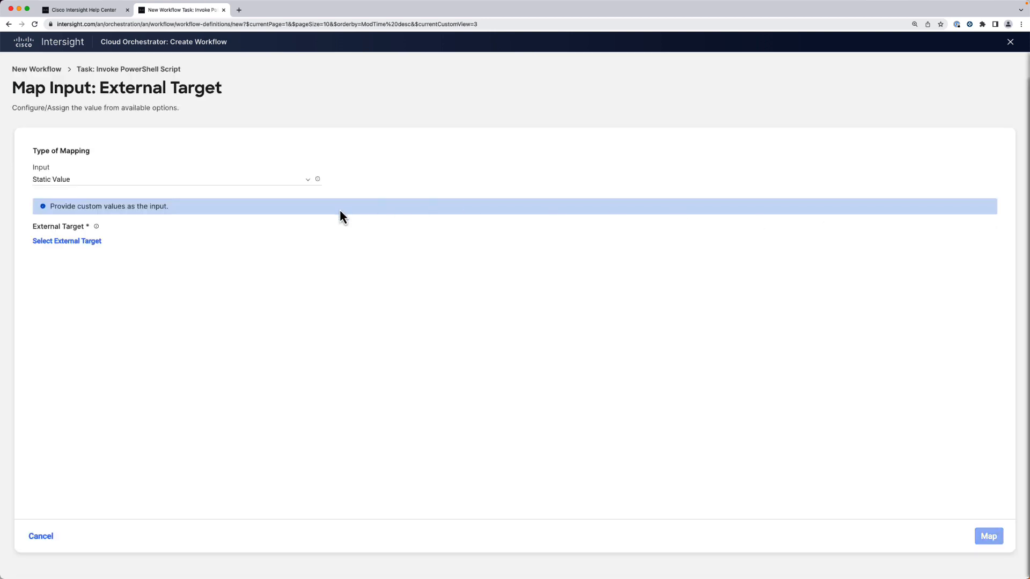
left_click(66, 240)
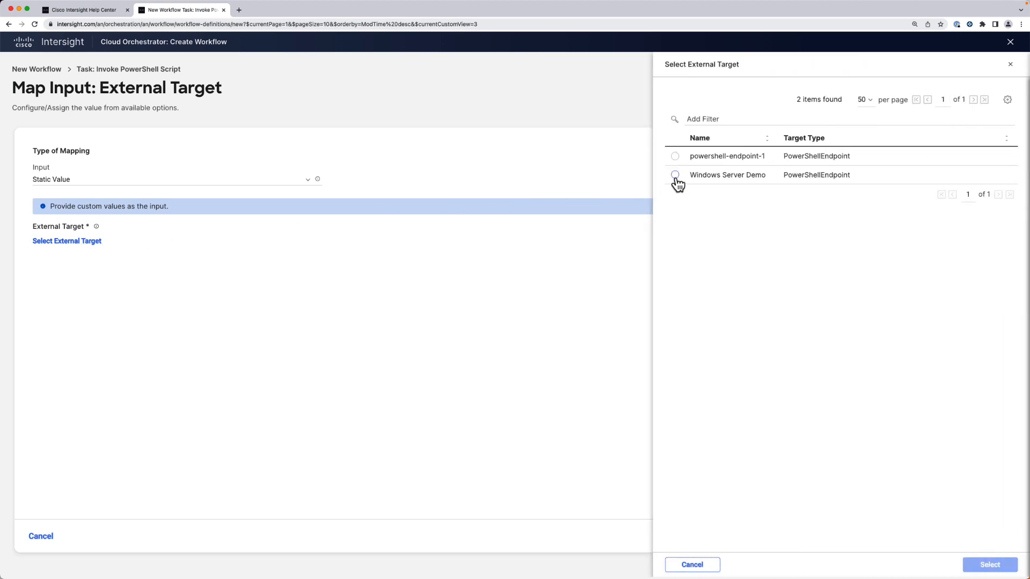
left_click(675, 175)
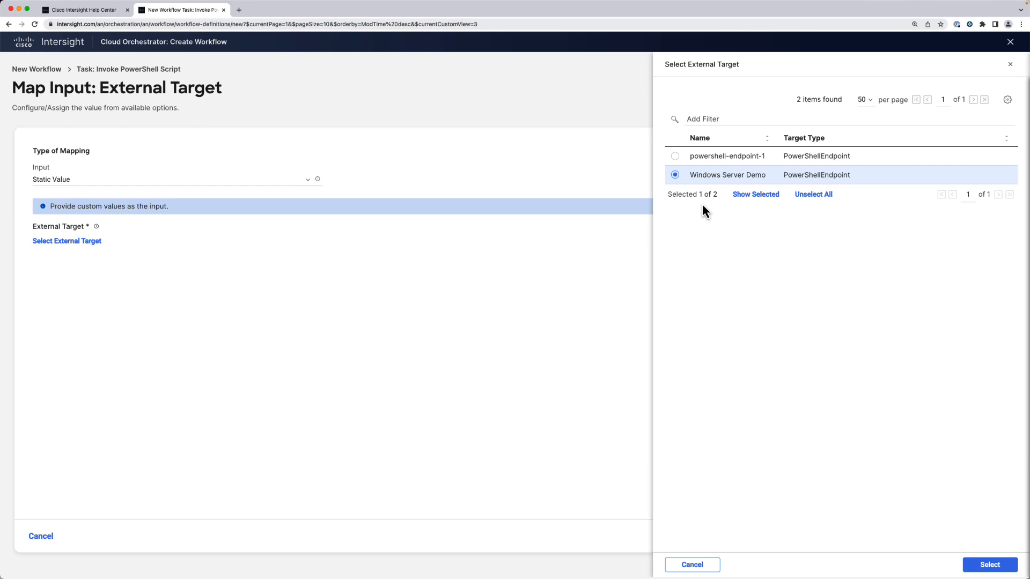
left_click(988, 565)
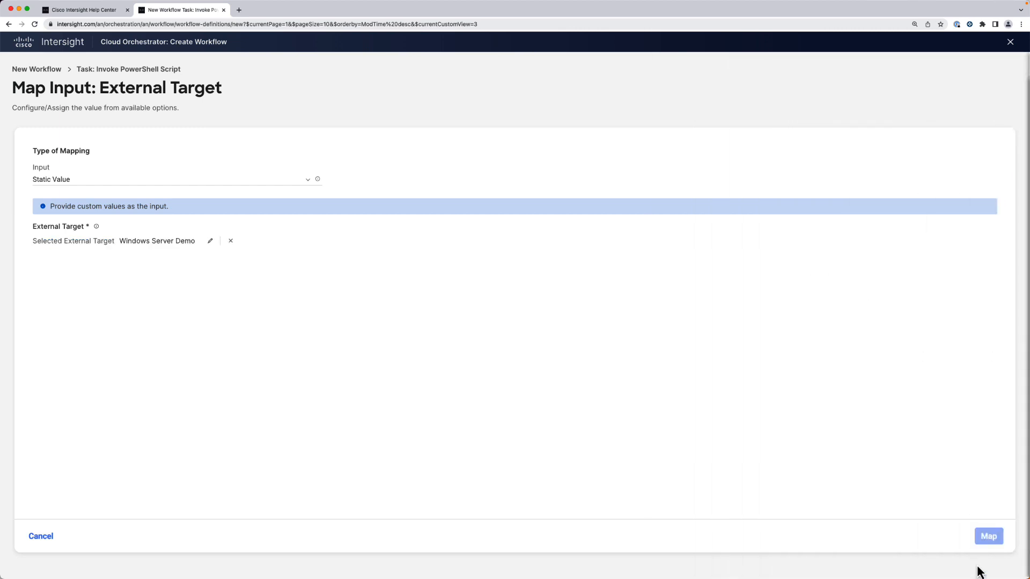
left_click(988, 536)
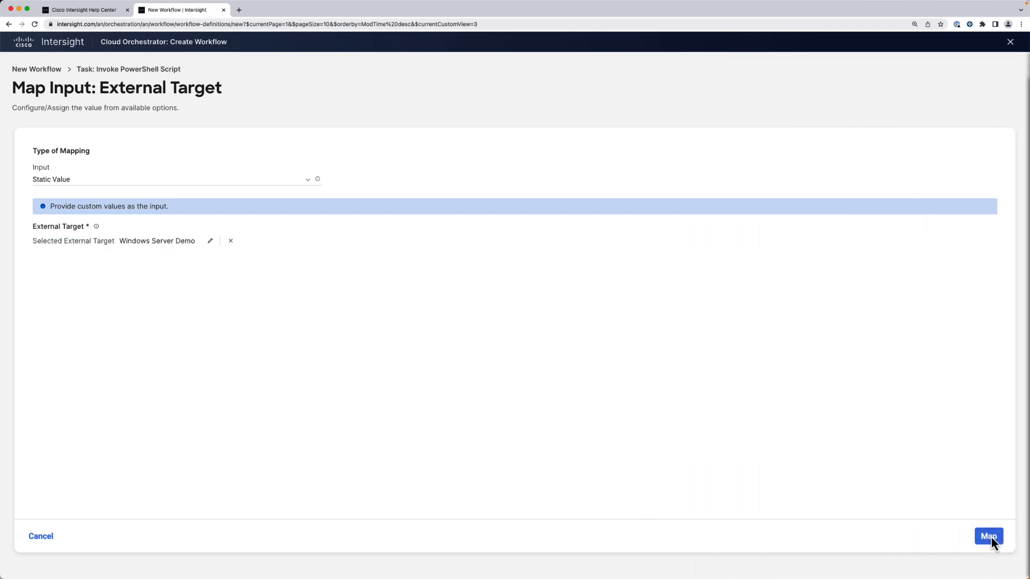
left_click(988, 536)
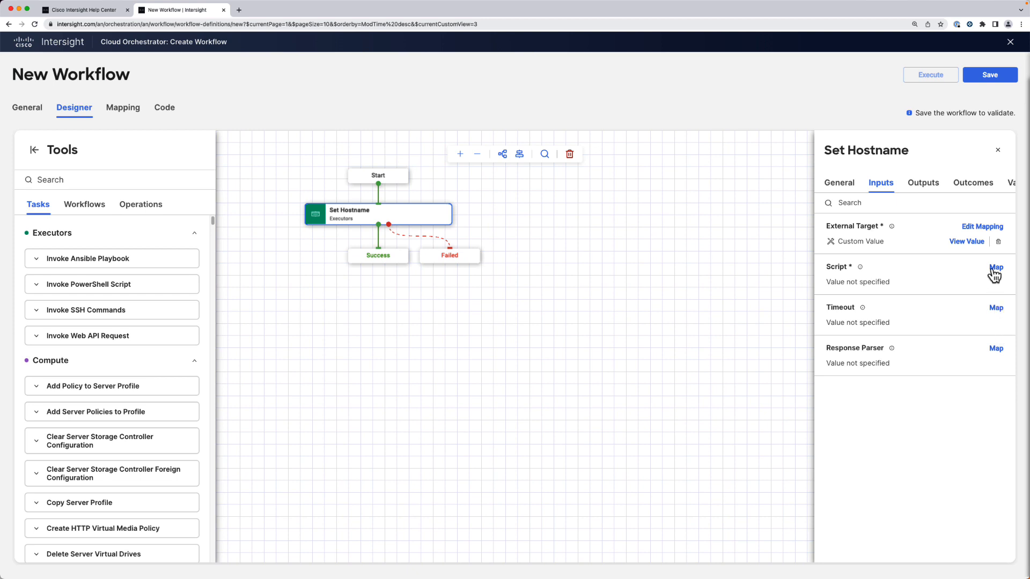
Step: Map a Rename-Computer script using {{.global.workflow.input.hostname}} as the new name
left_click(996, 266)
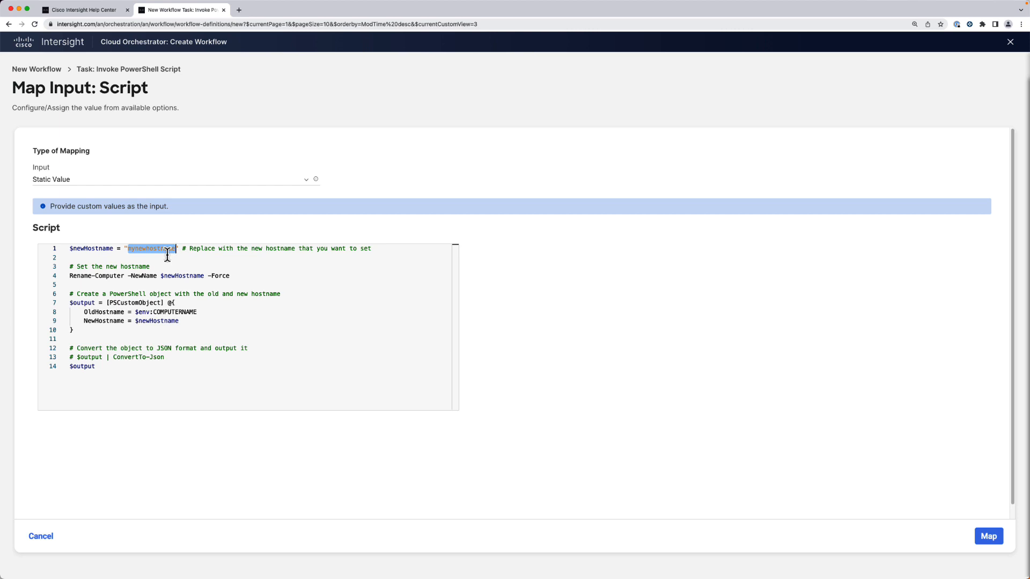
type("{{.}}")
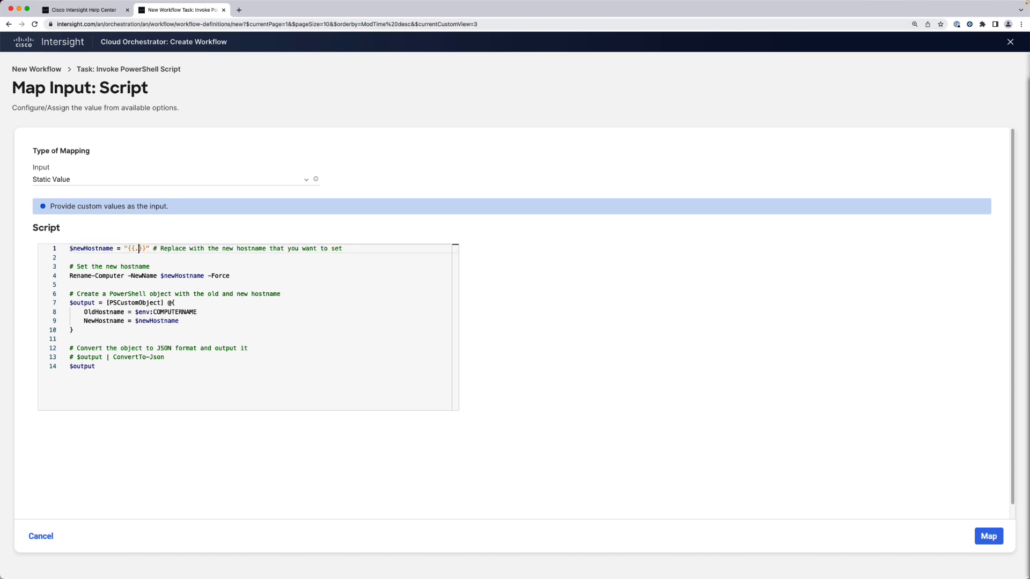
type("global.workflow.input.hostname")
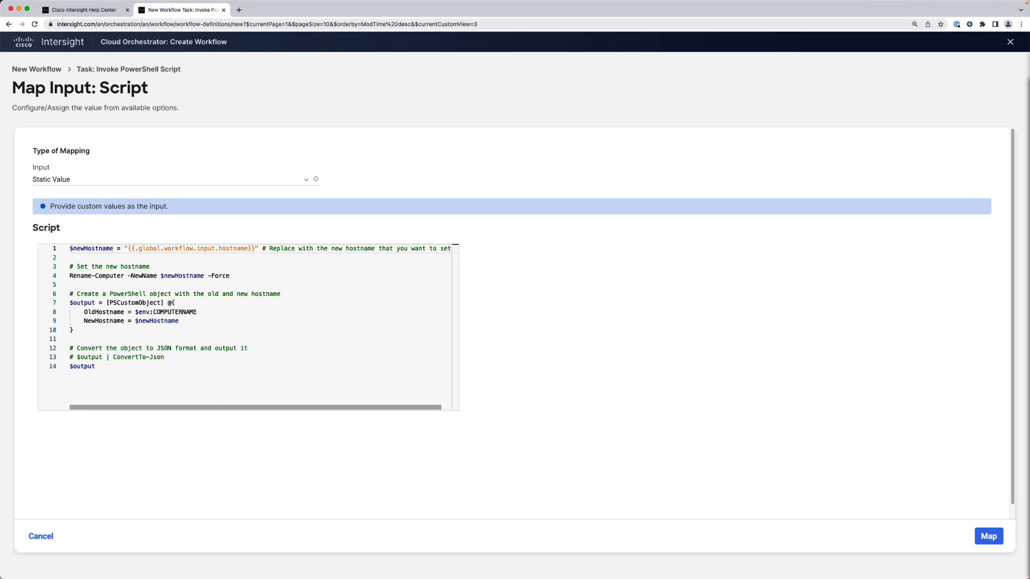
mouse_move(176, 263)
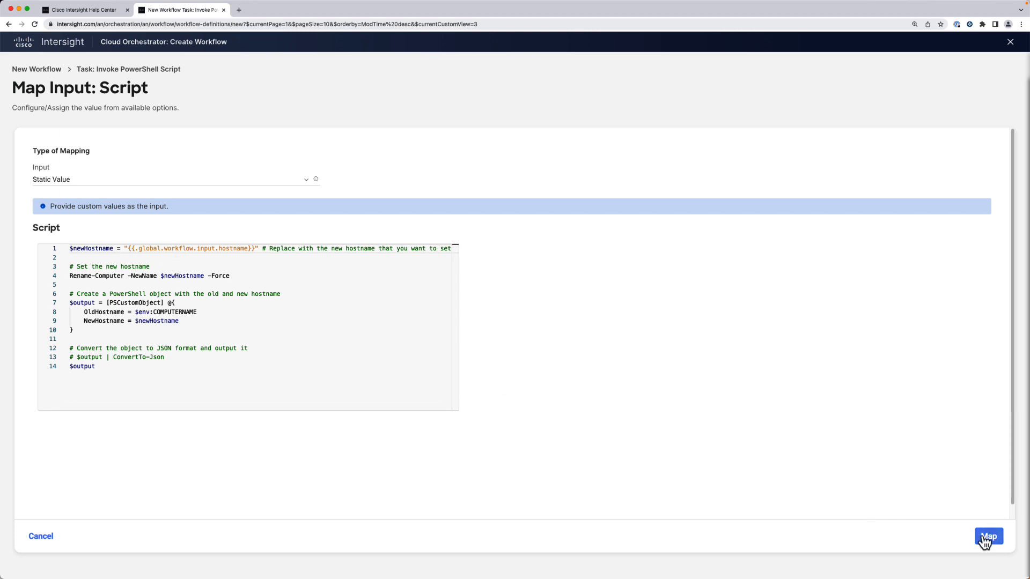
left_click(988, 536)
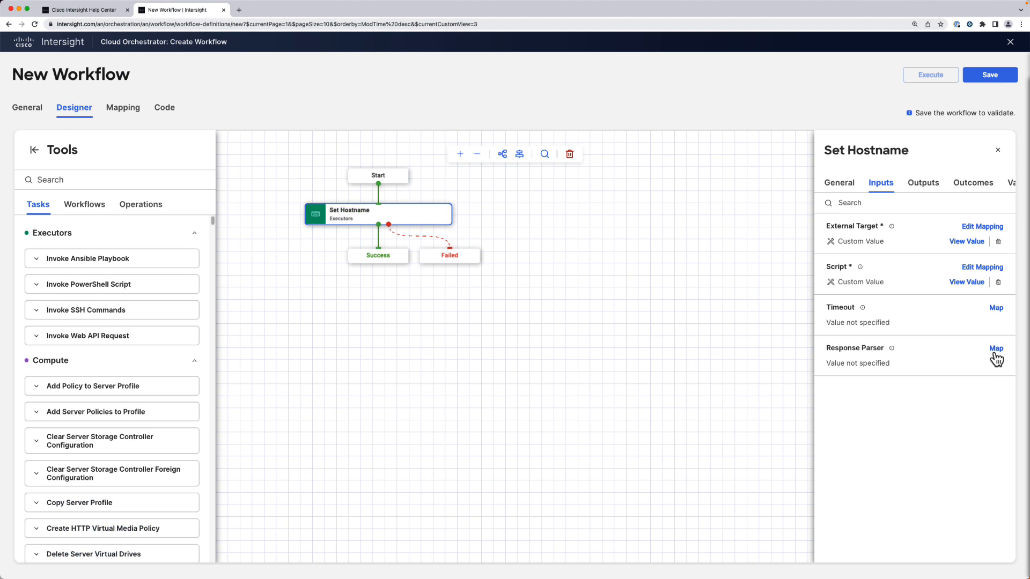
Step: Map a JSON response parser extracting $.OldHostname as String output OldHostname
left_click(995, 348)
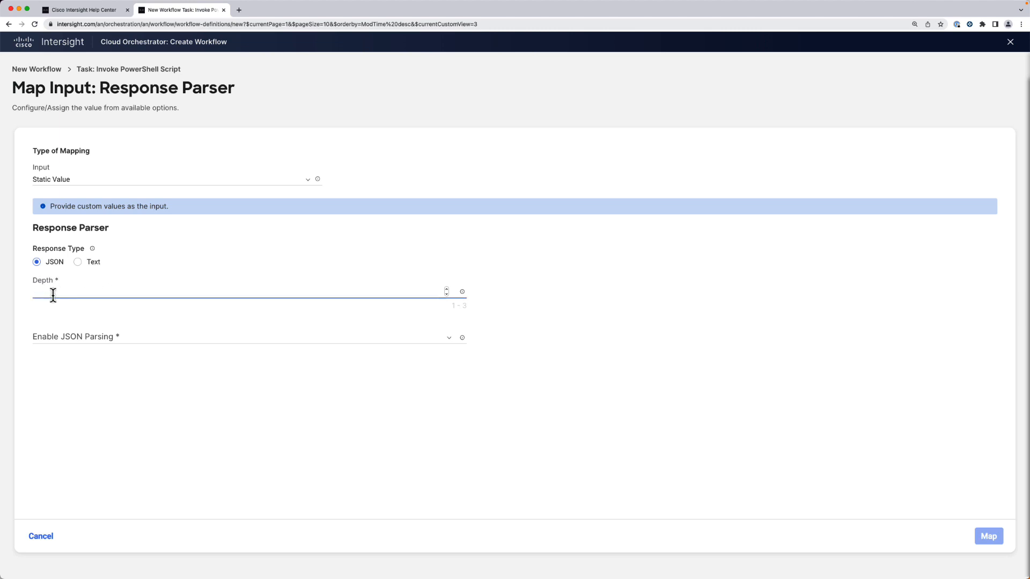
type("1")
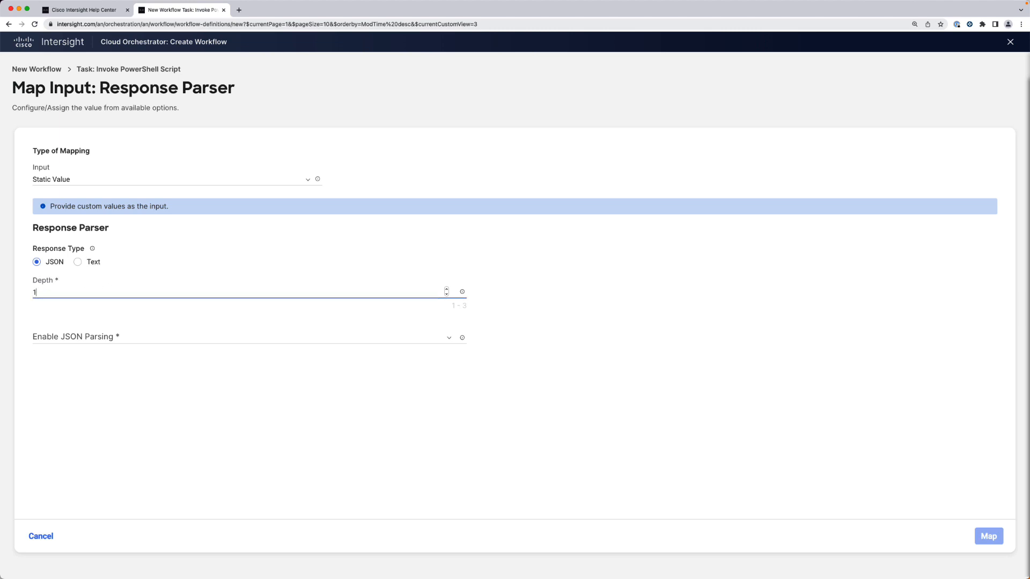
mouse_move(60, 337)
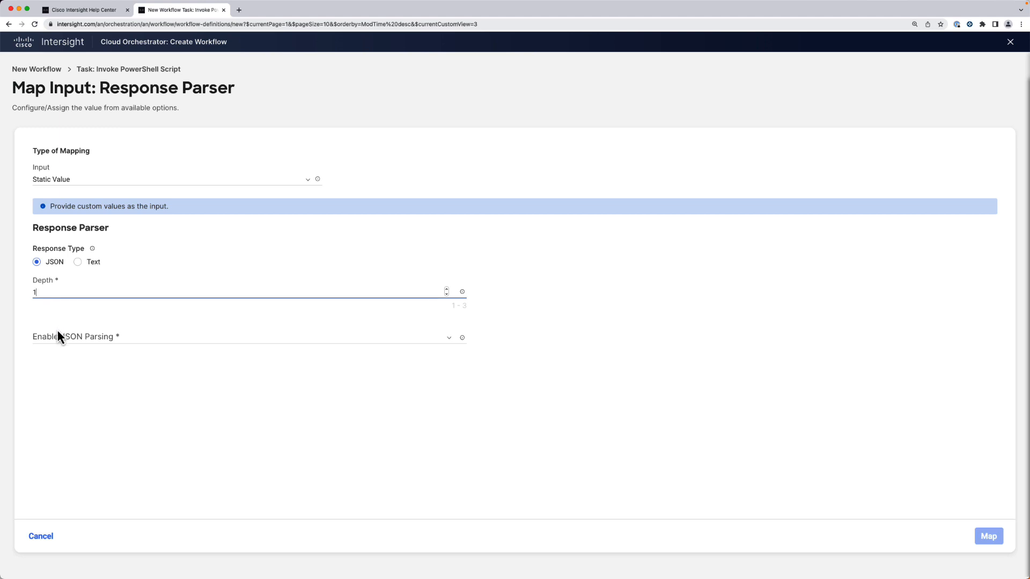
left_click(236, 338)
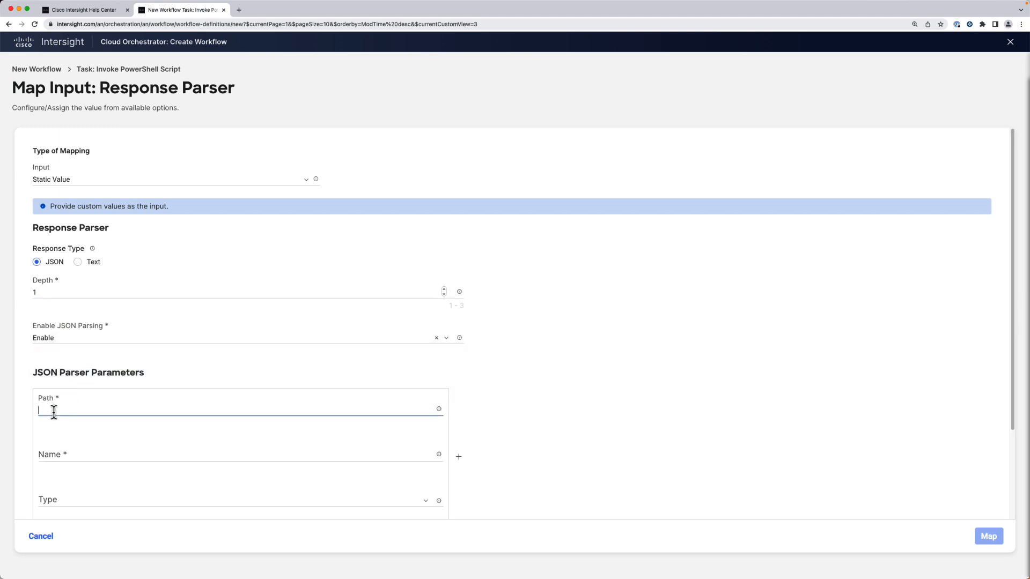
type("$.OldHost")
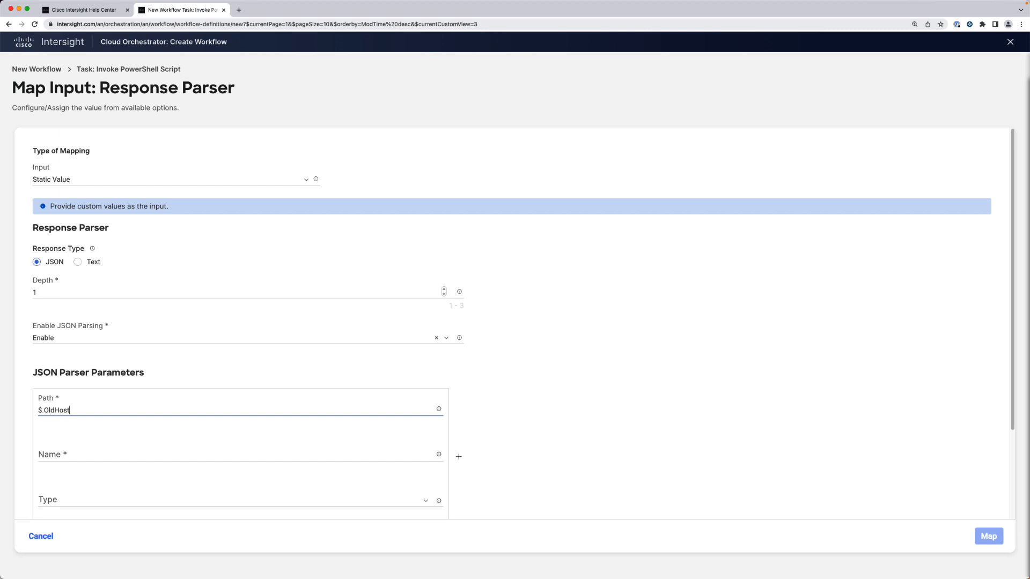
type("OldHos")
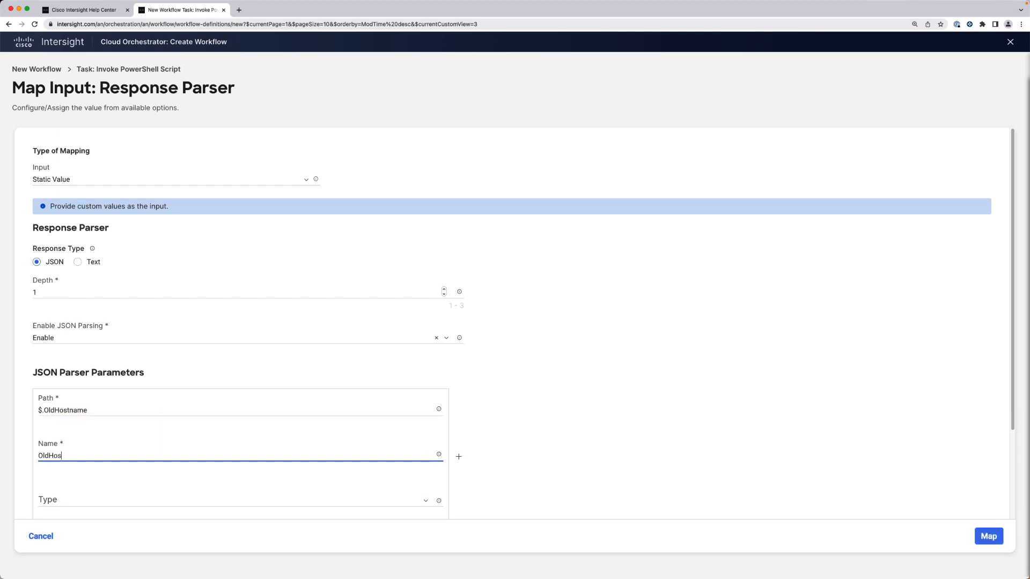
left_click(238, 500)
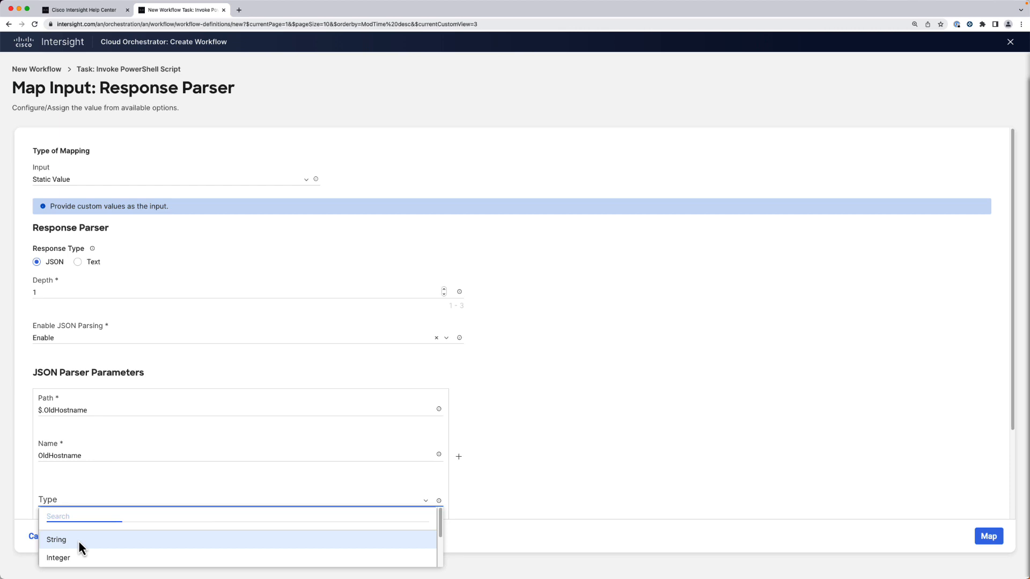
left_click(56, 539)
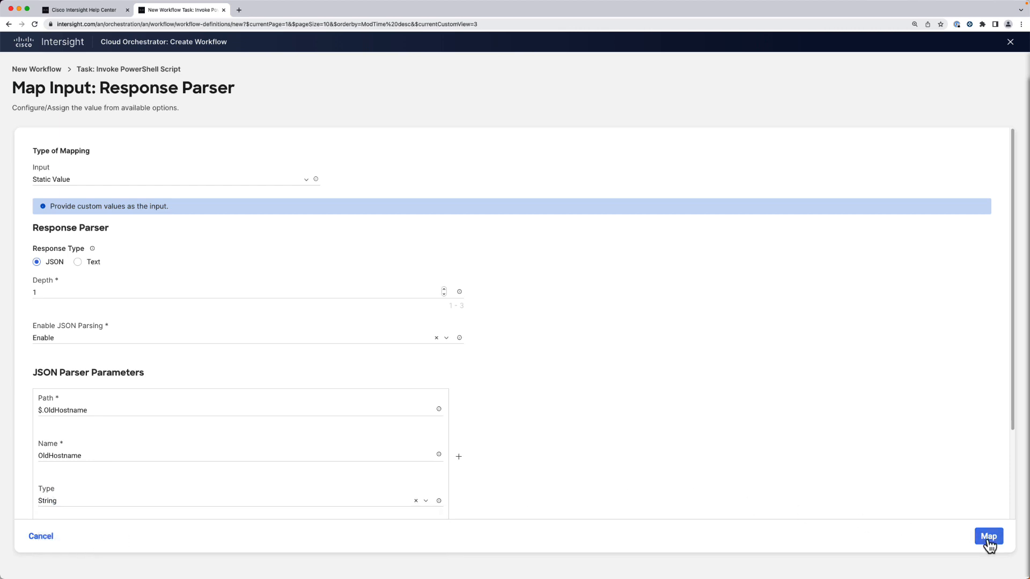
left_click(988, 536)
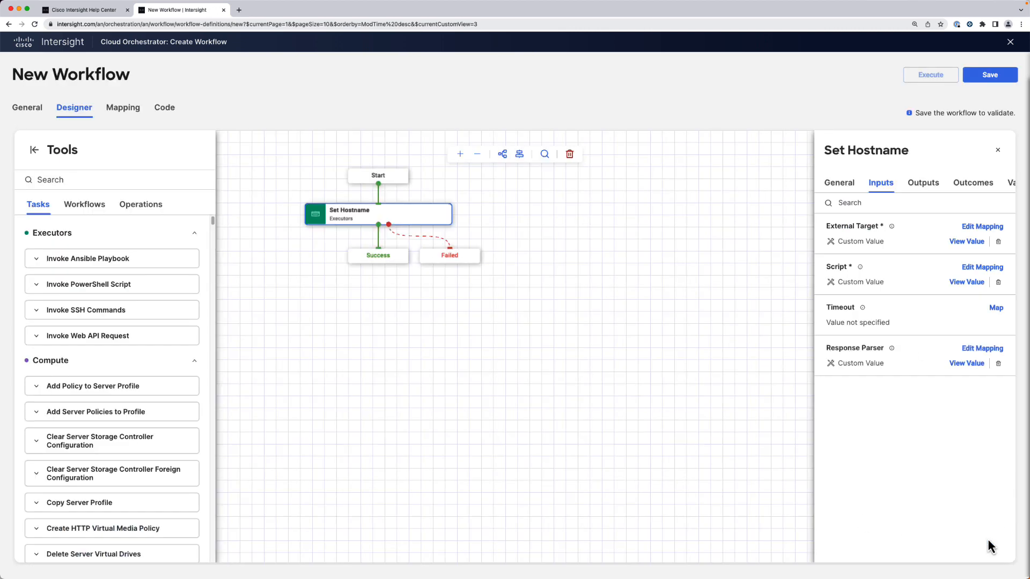
Step: Save the 'Hostname Set on Windows' workflow as valid and open its Execute form
left_click(989, 75)
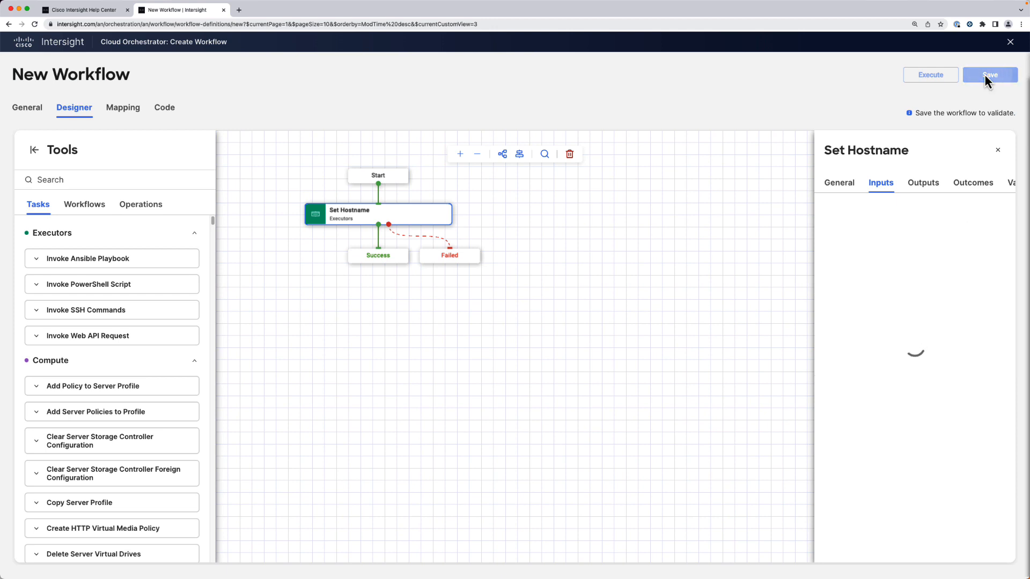
left_click(989, 74)
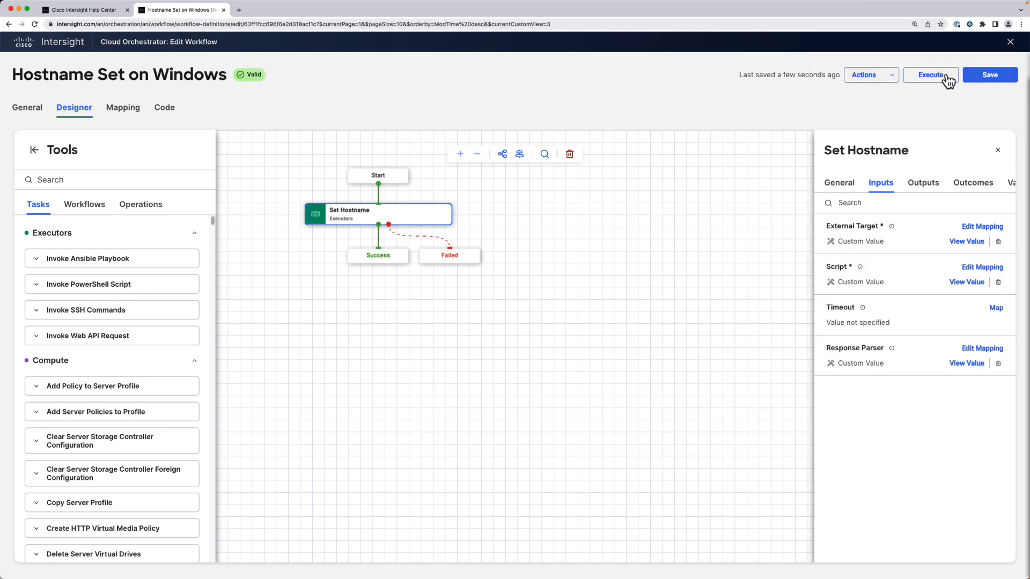
left_click(931, 74)
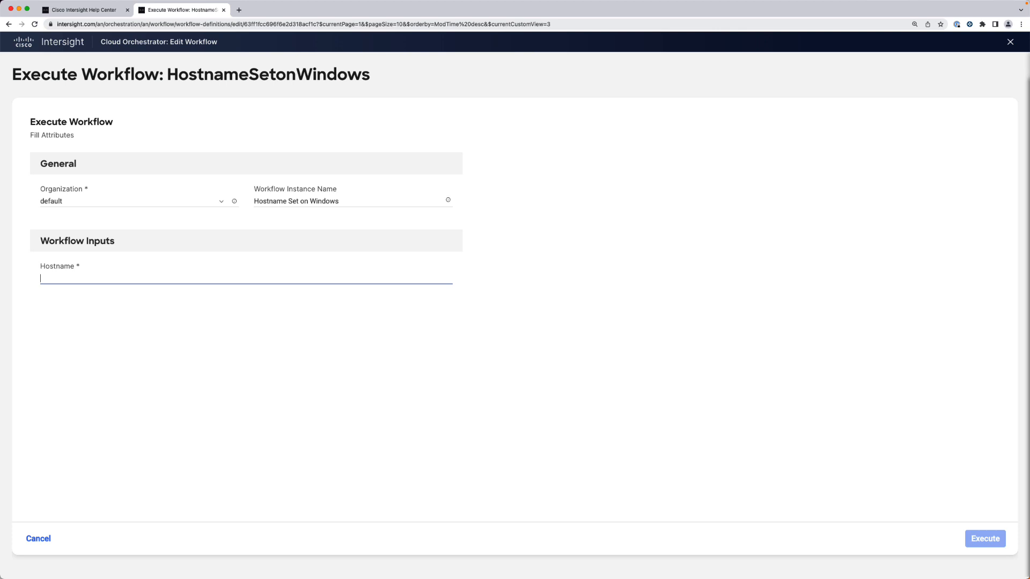
Step: Run the workflow with hostname 'win-newhostwin'
type("win-")
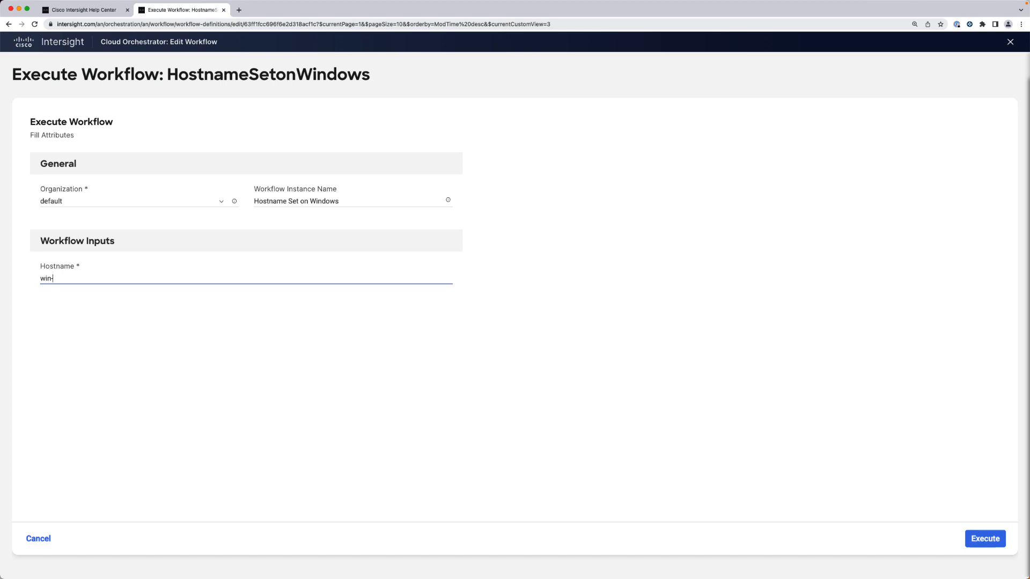
type("newhost")
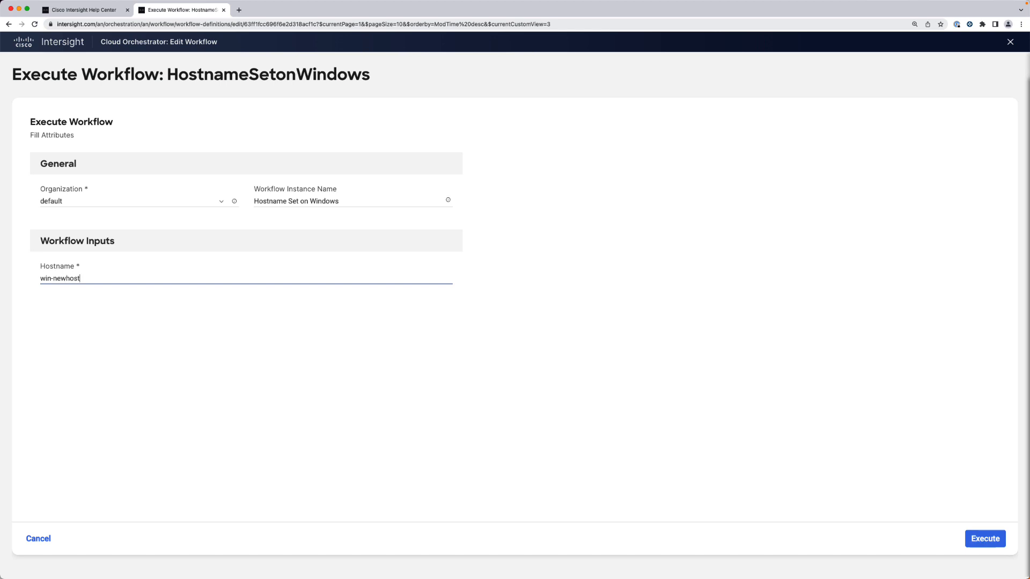
type("win")
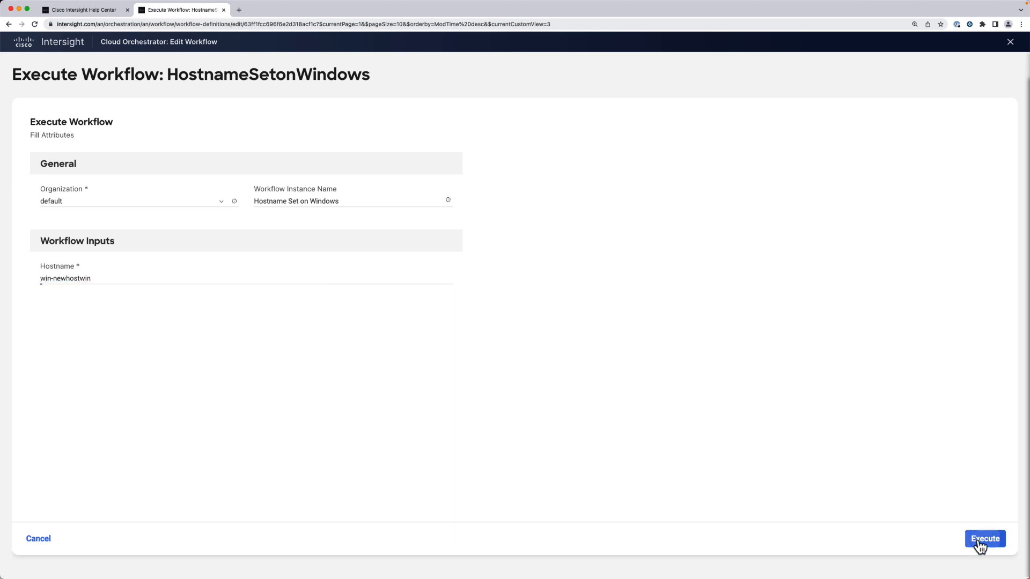
left_click(985, 538)
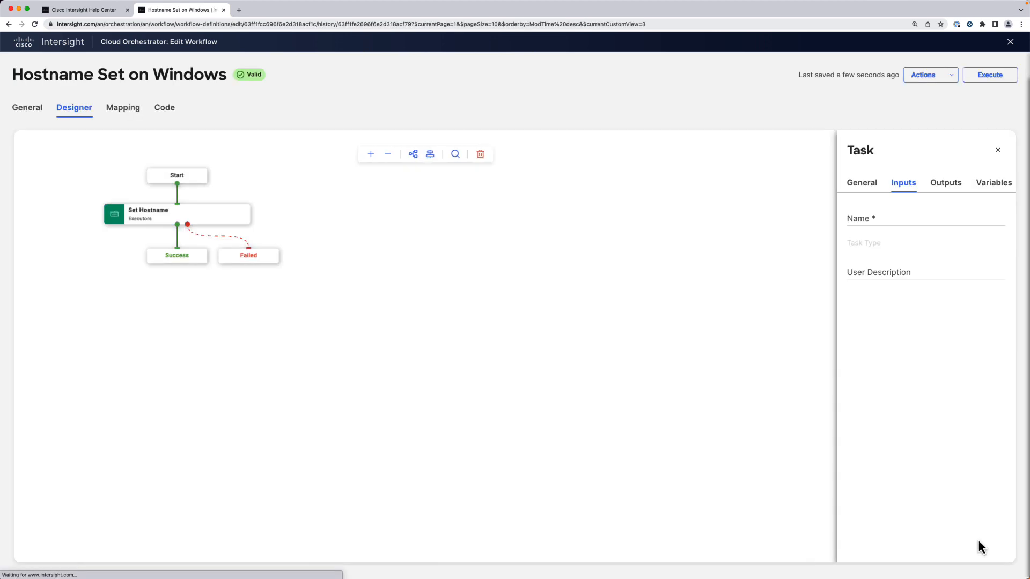
Step: Open the successful run in History and inspect Set Hostname outputs showing old hostname WIN-RJH
left_click(203, 107)
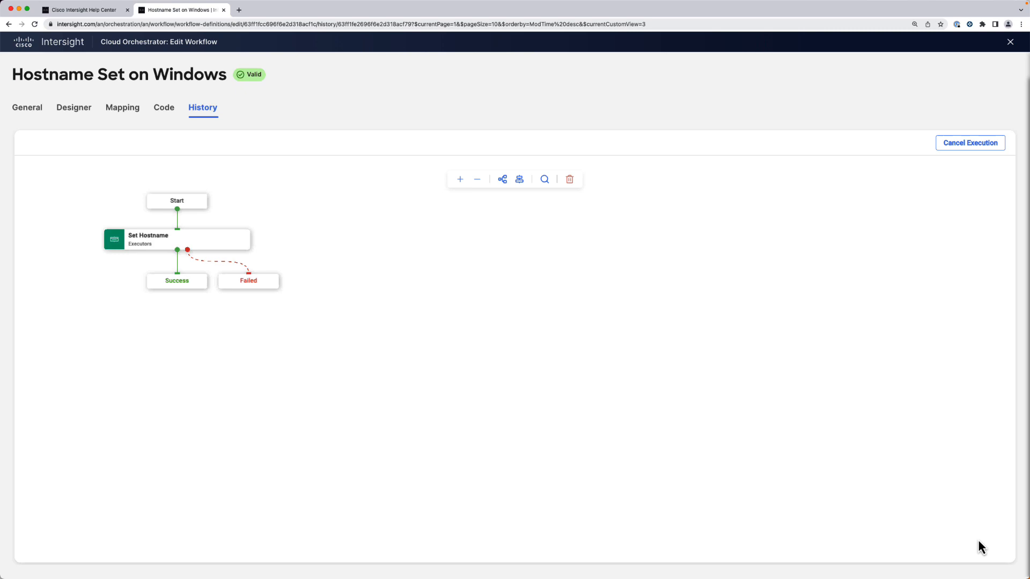
left_click(176, 239)
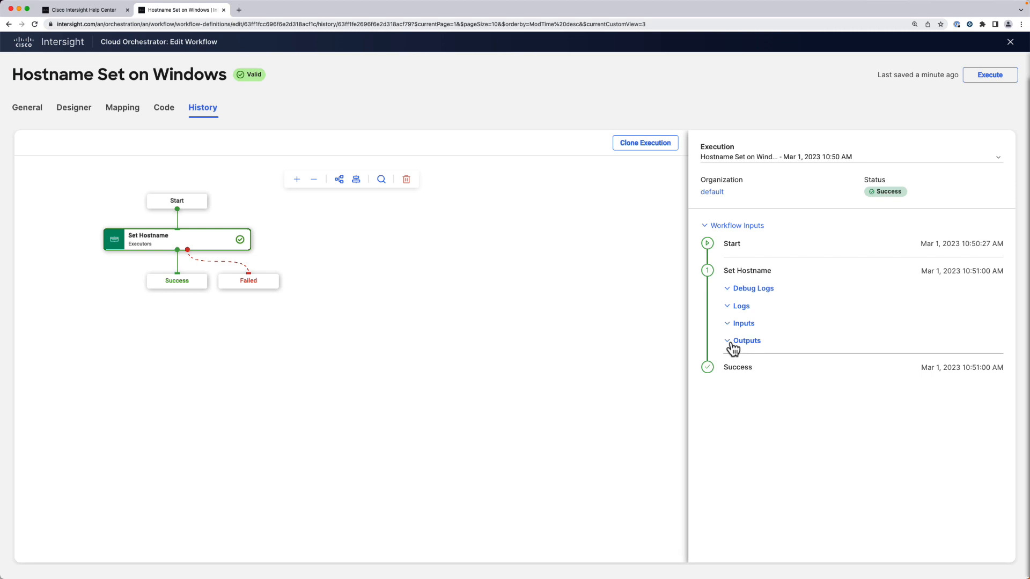
left_click(746, 340)
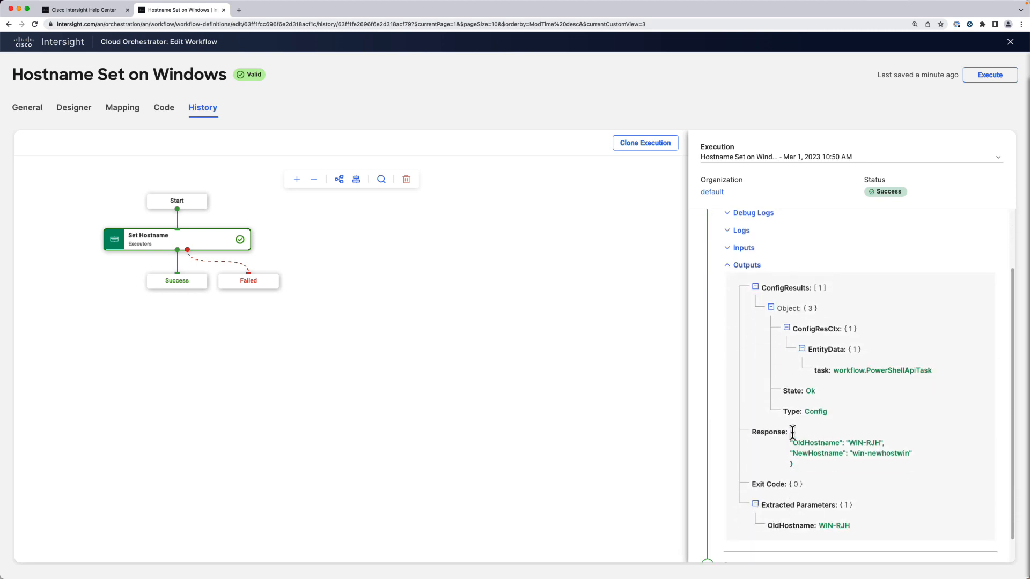
mouse_move(819, 530)
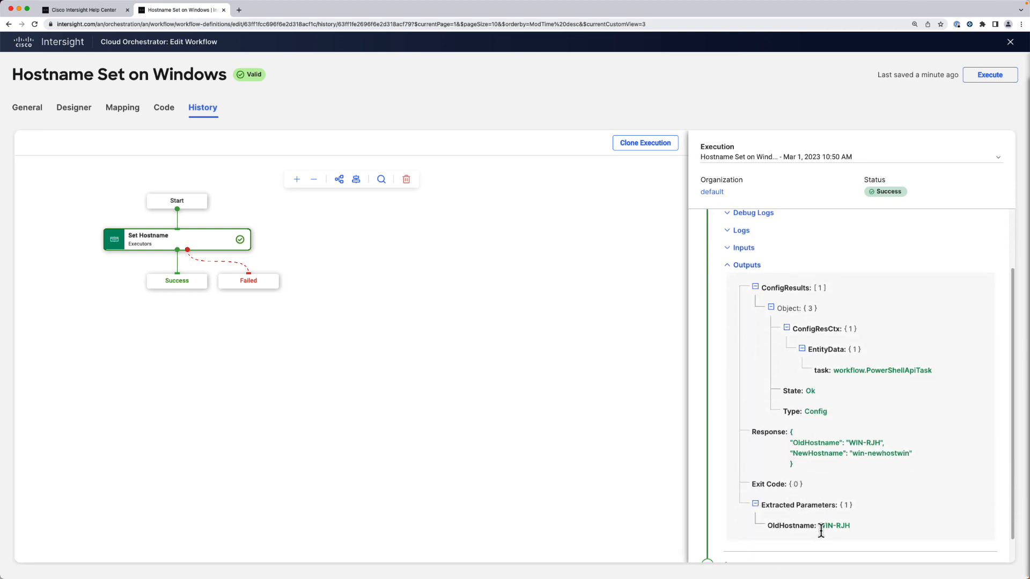
double_click(835, 526)
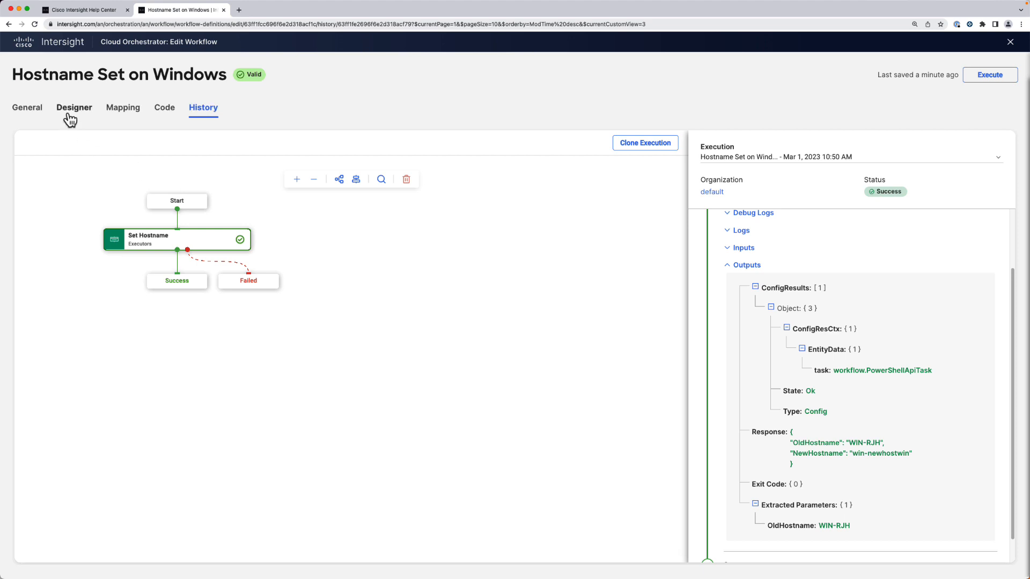
Step: In Designer, find 'new ta' and place New Target between Start and Set Hostname
left_click(74, 108)
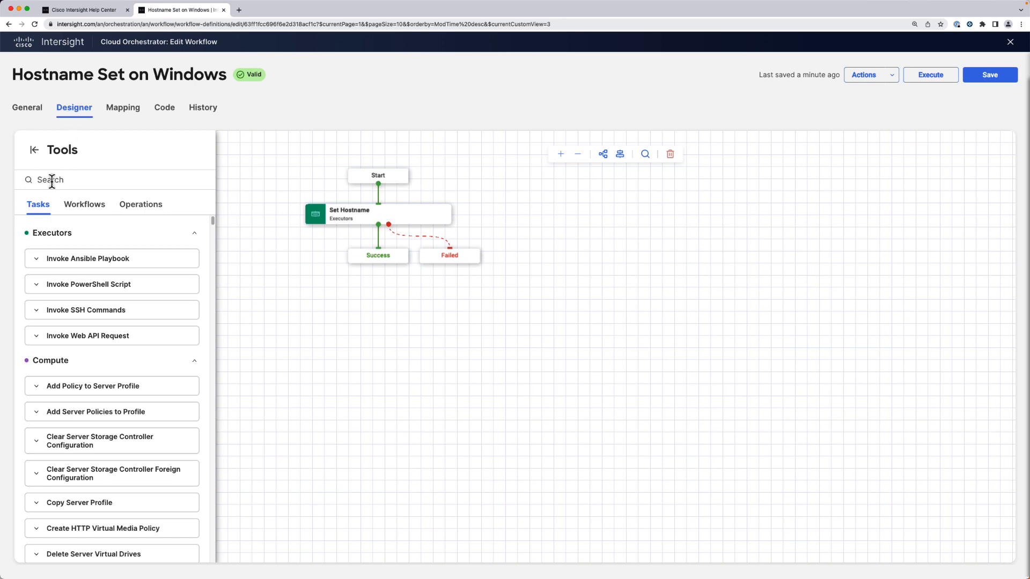
type("new ta")
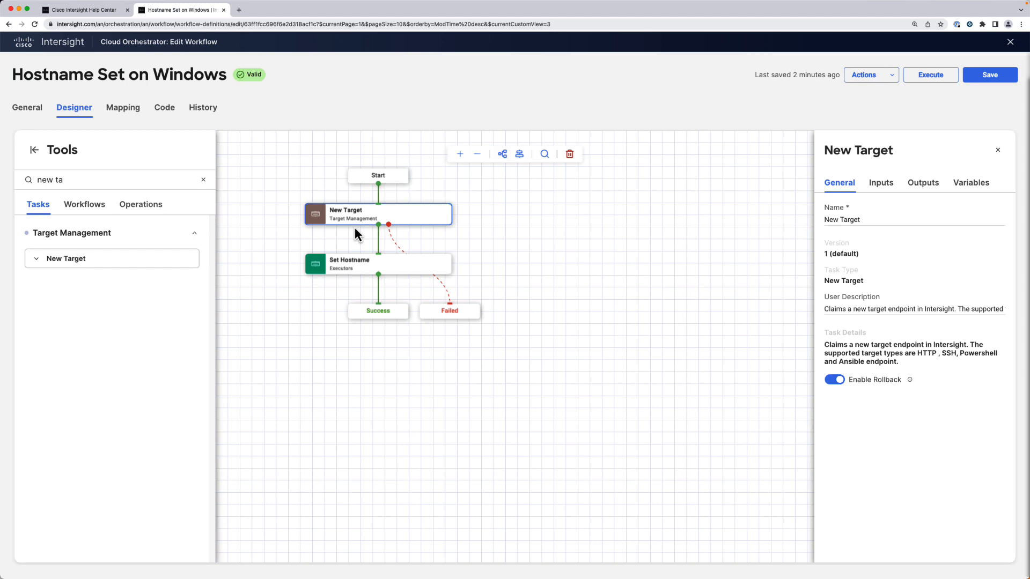
left_click(880, 182)
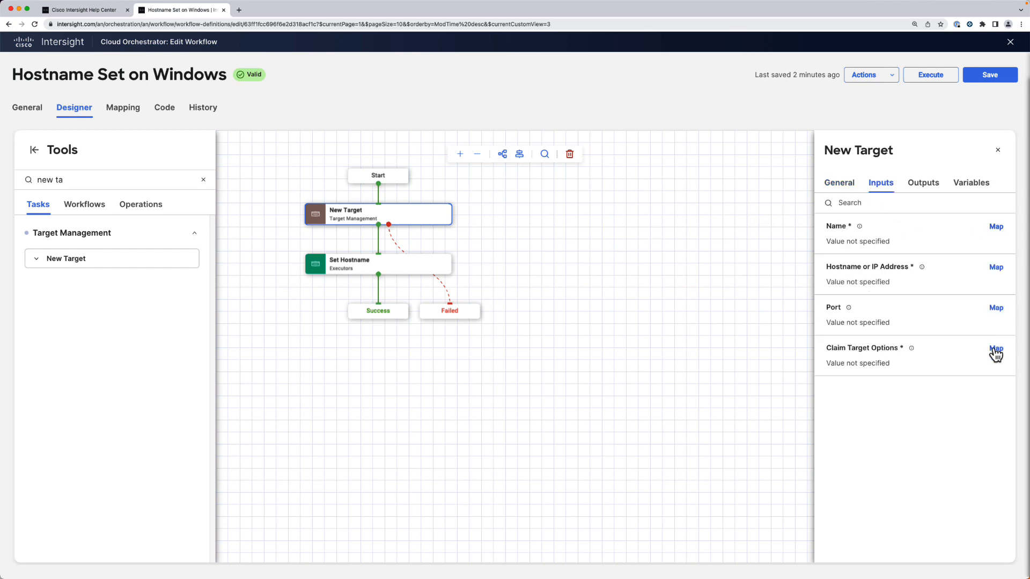
left_click(996, 348)
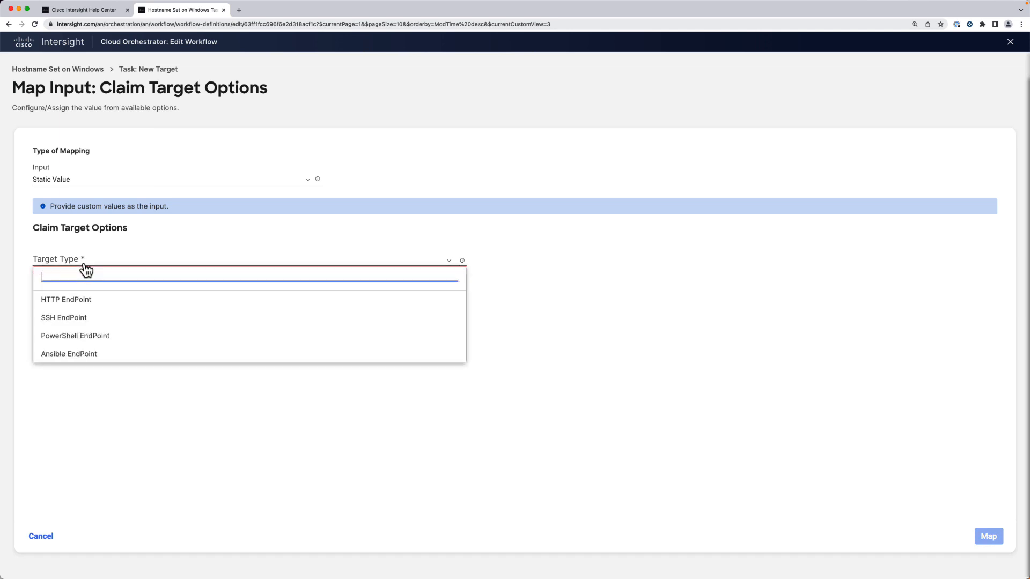
left_click(76, 336)
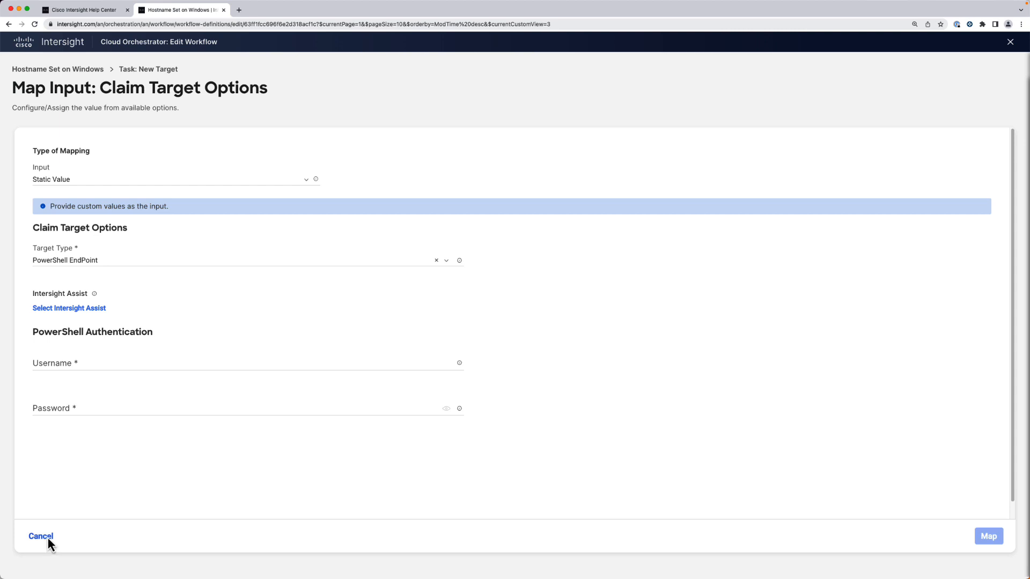
left_click(41, 537)
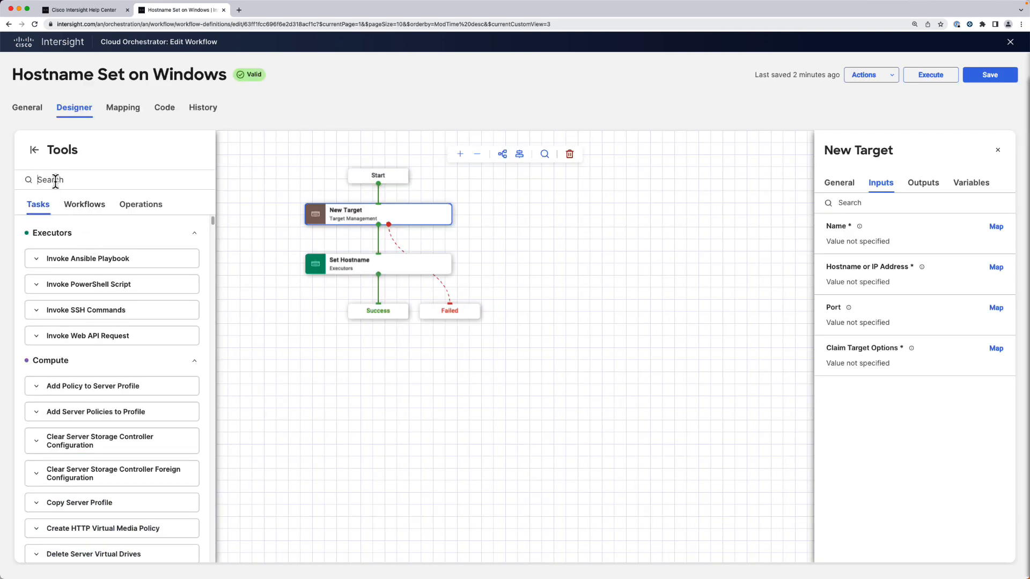
type("target")
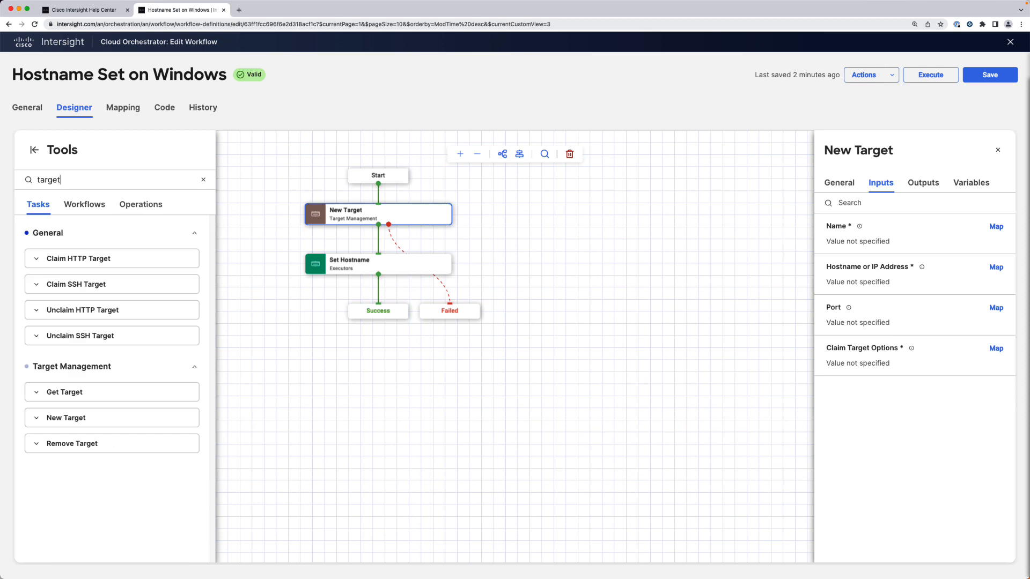